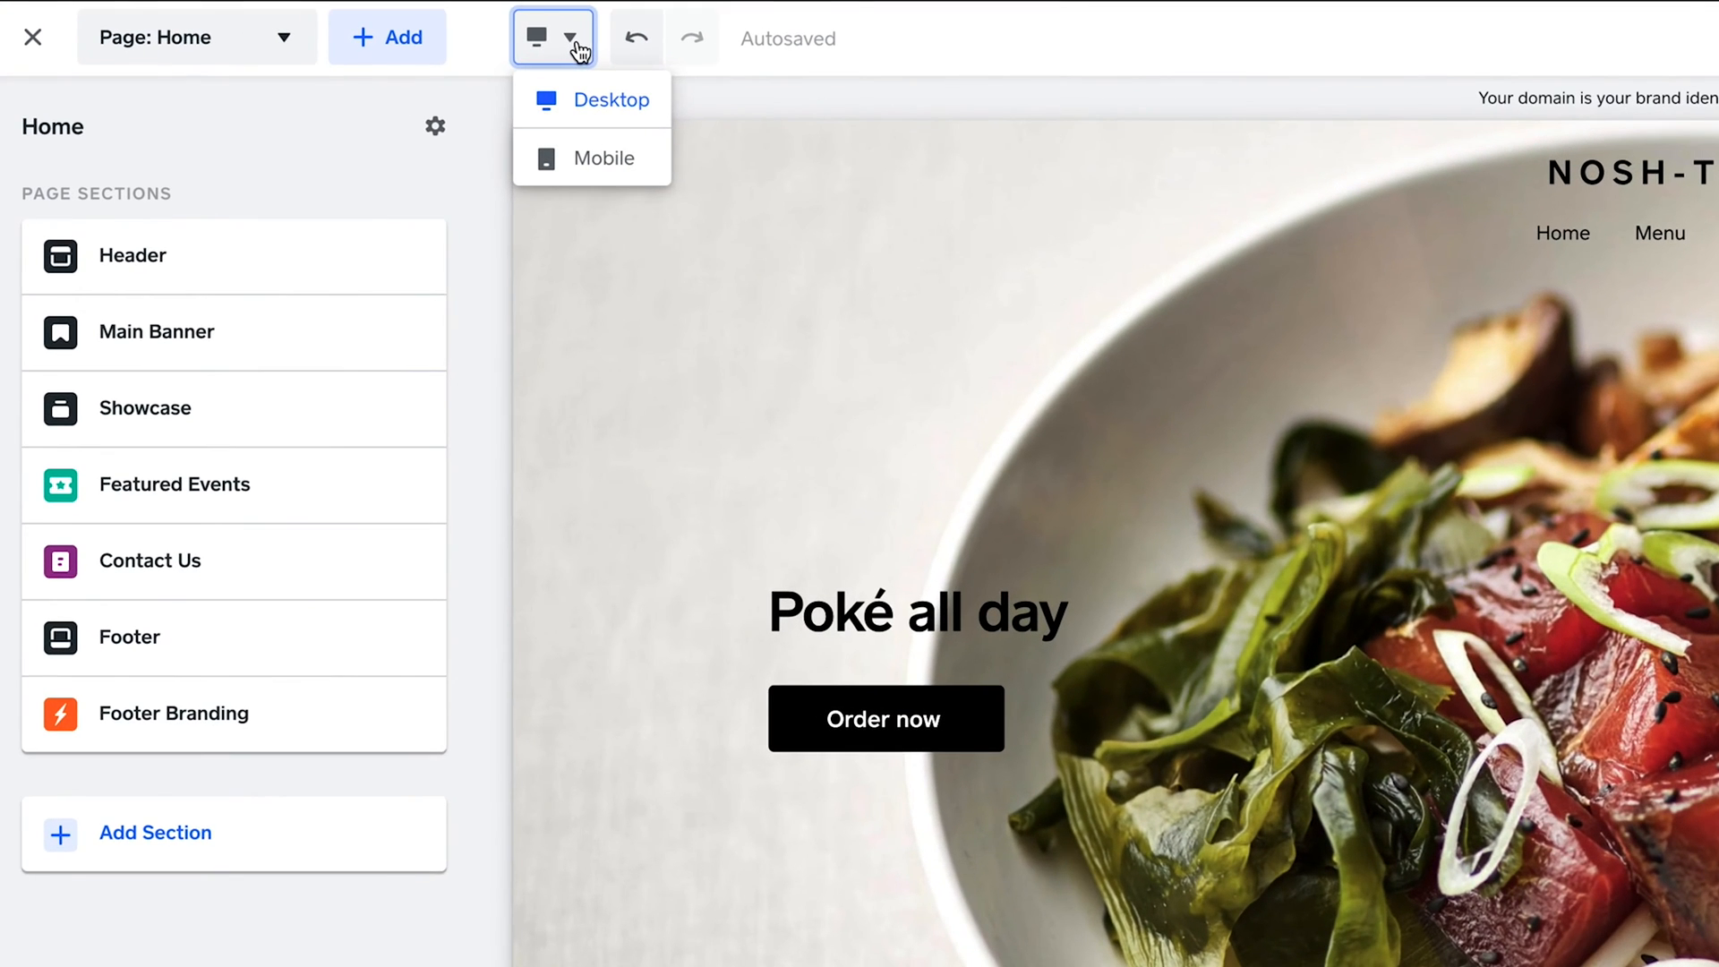
Step: Keep the desktop view, browse Main Banner layout options, and add a blank section below the inquiry form
left_click(387, 38)
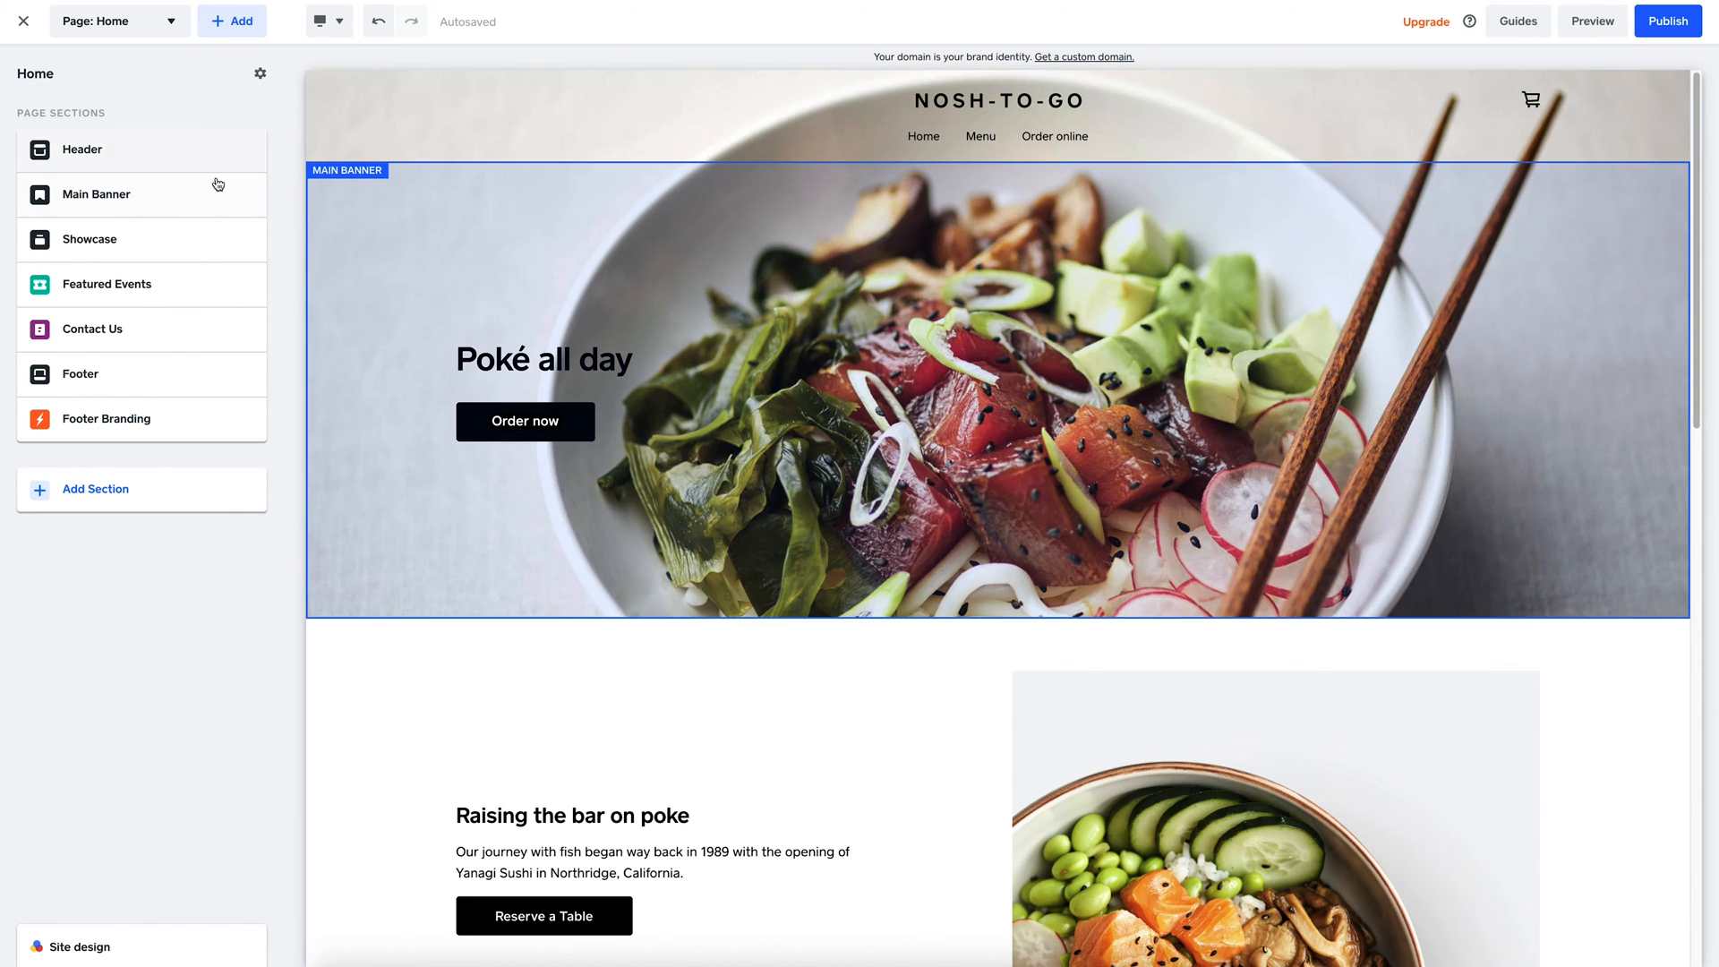
left_click(96, 194)
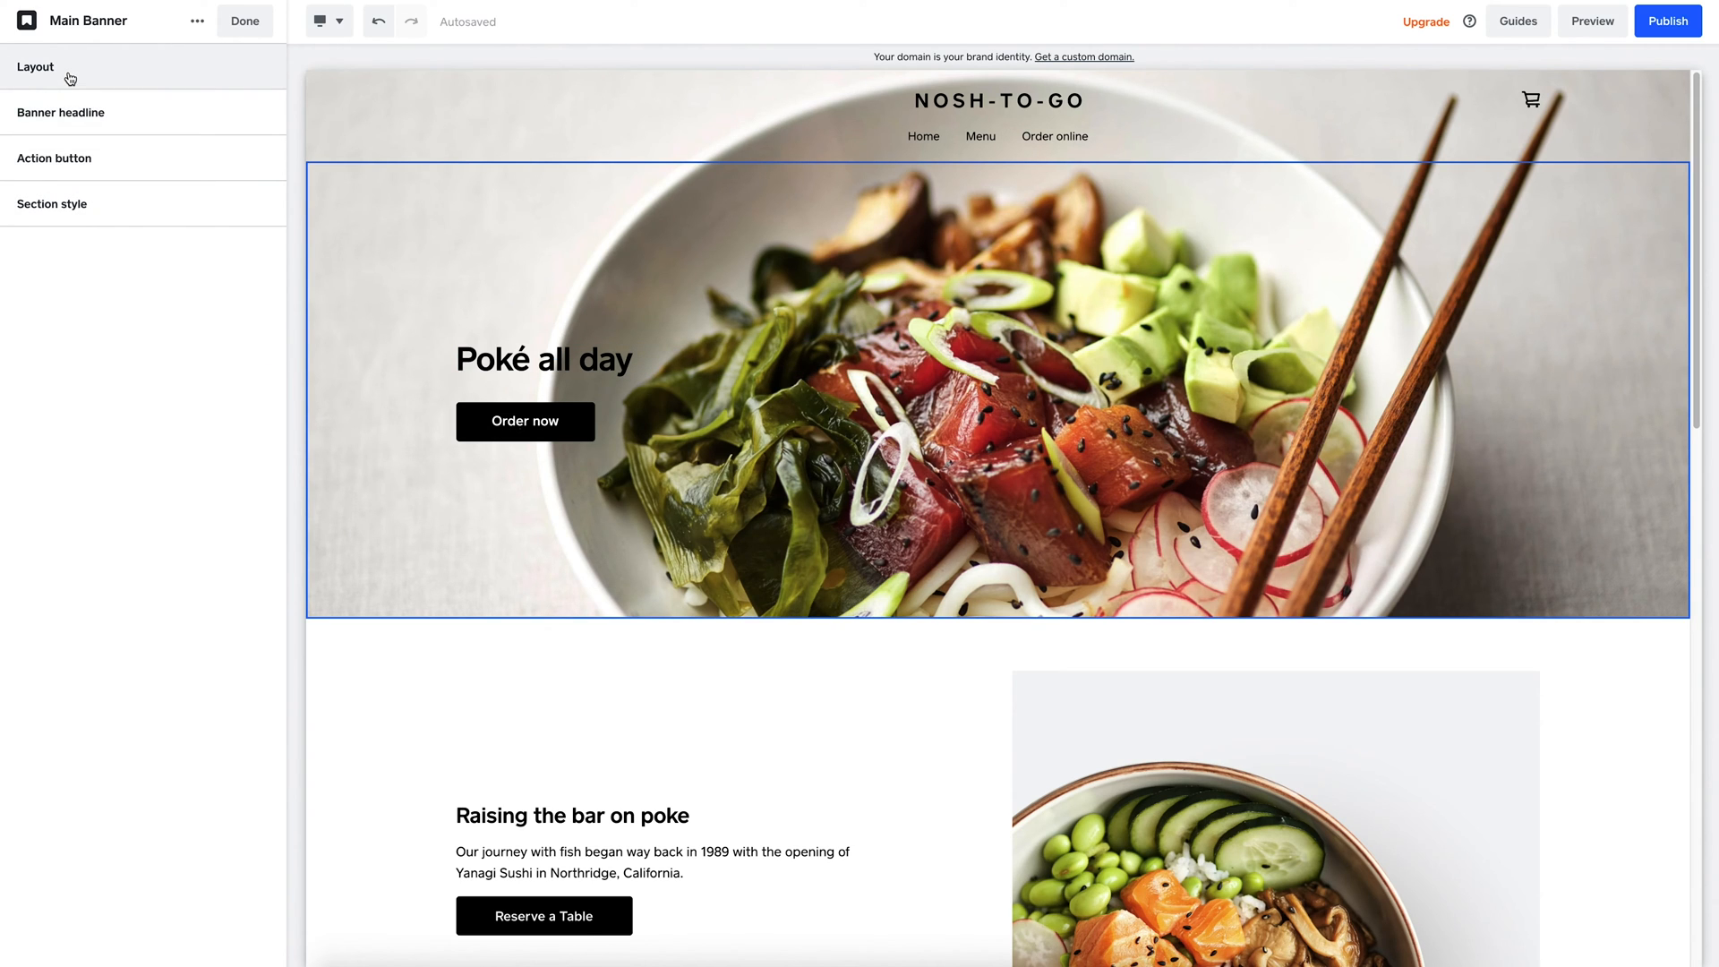
left_click(34, 66)
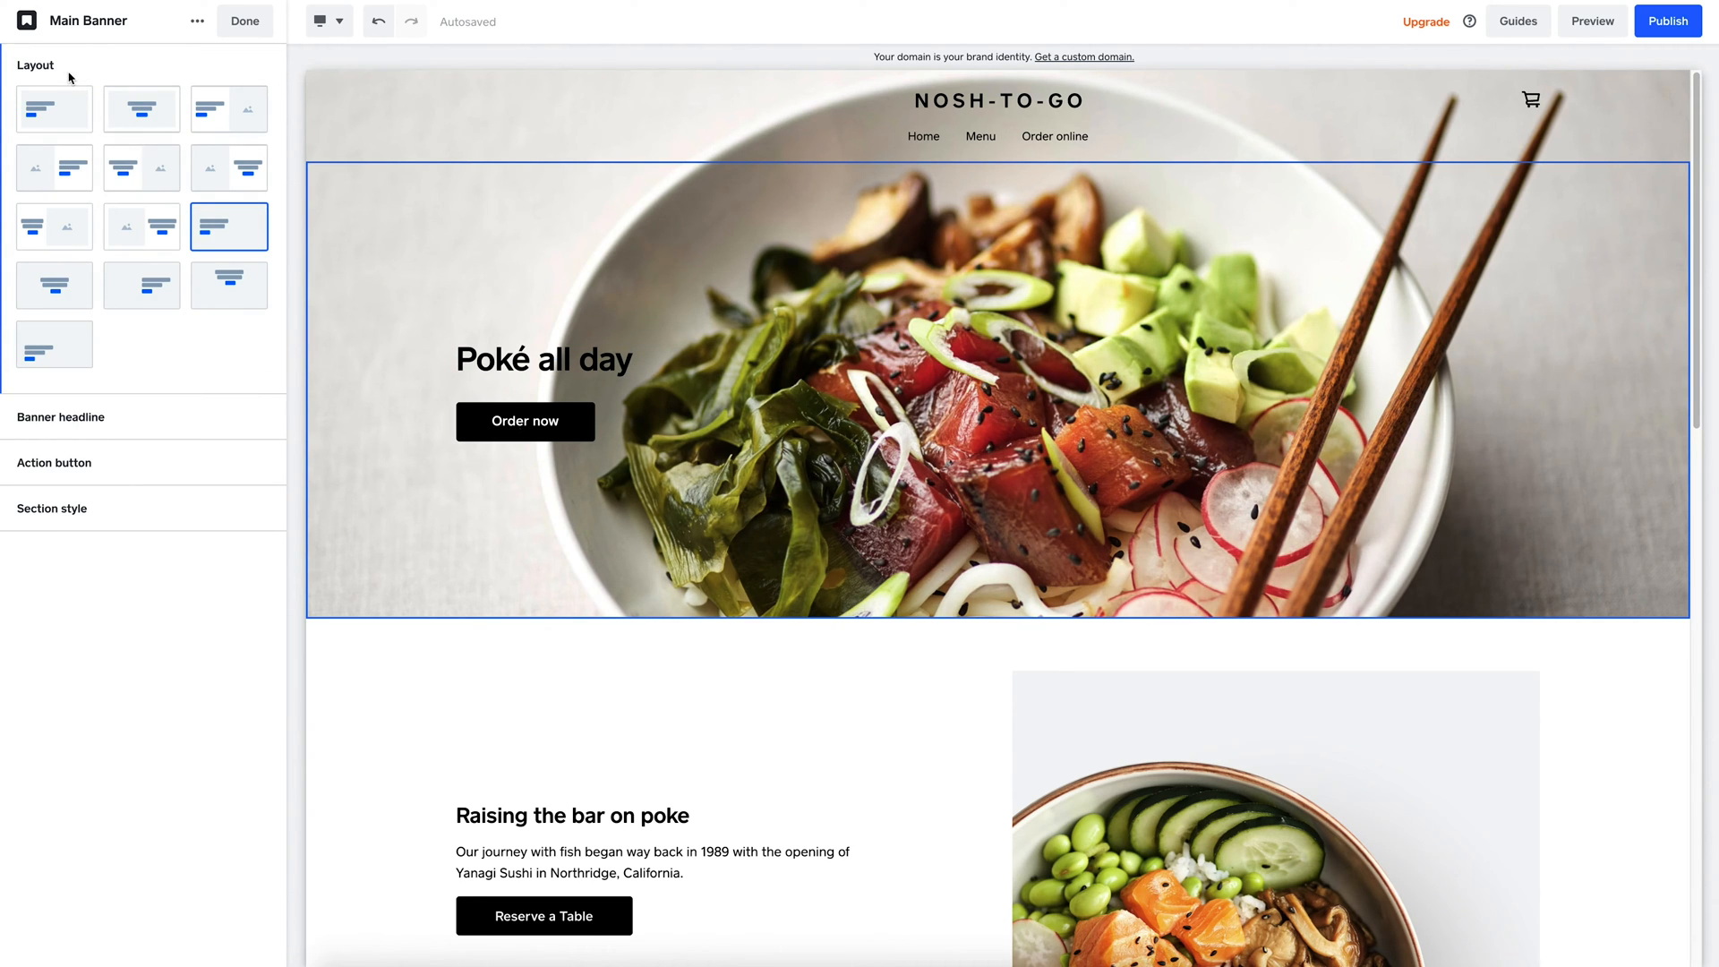
left_click(53, 108)
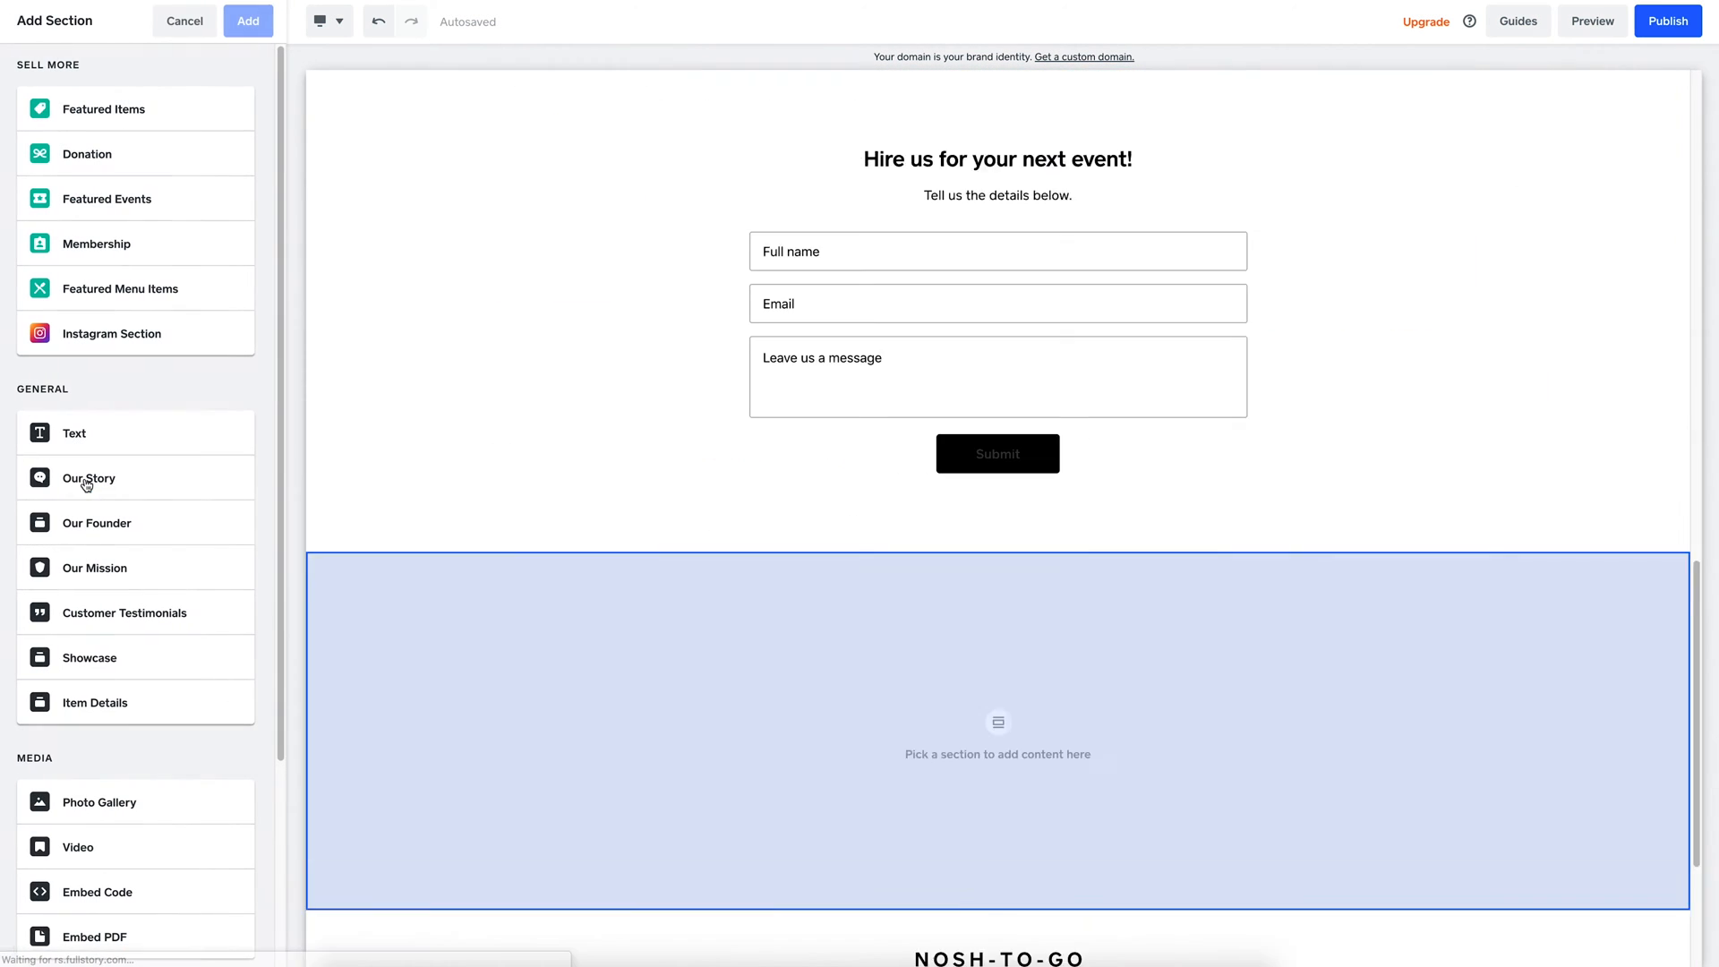
Step: Insert a Featured Menu Items section showing seven store items, Cali Bowl through Ryan Bowl
left_click(121, 288)
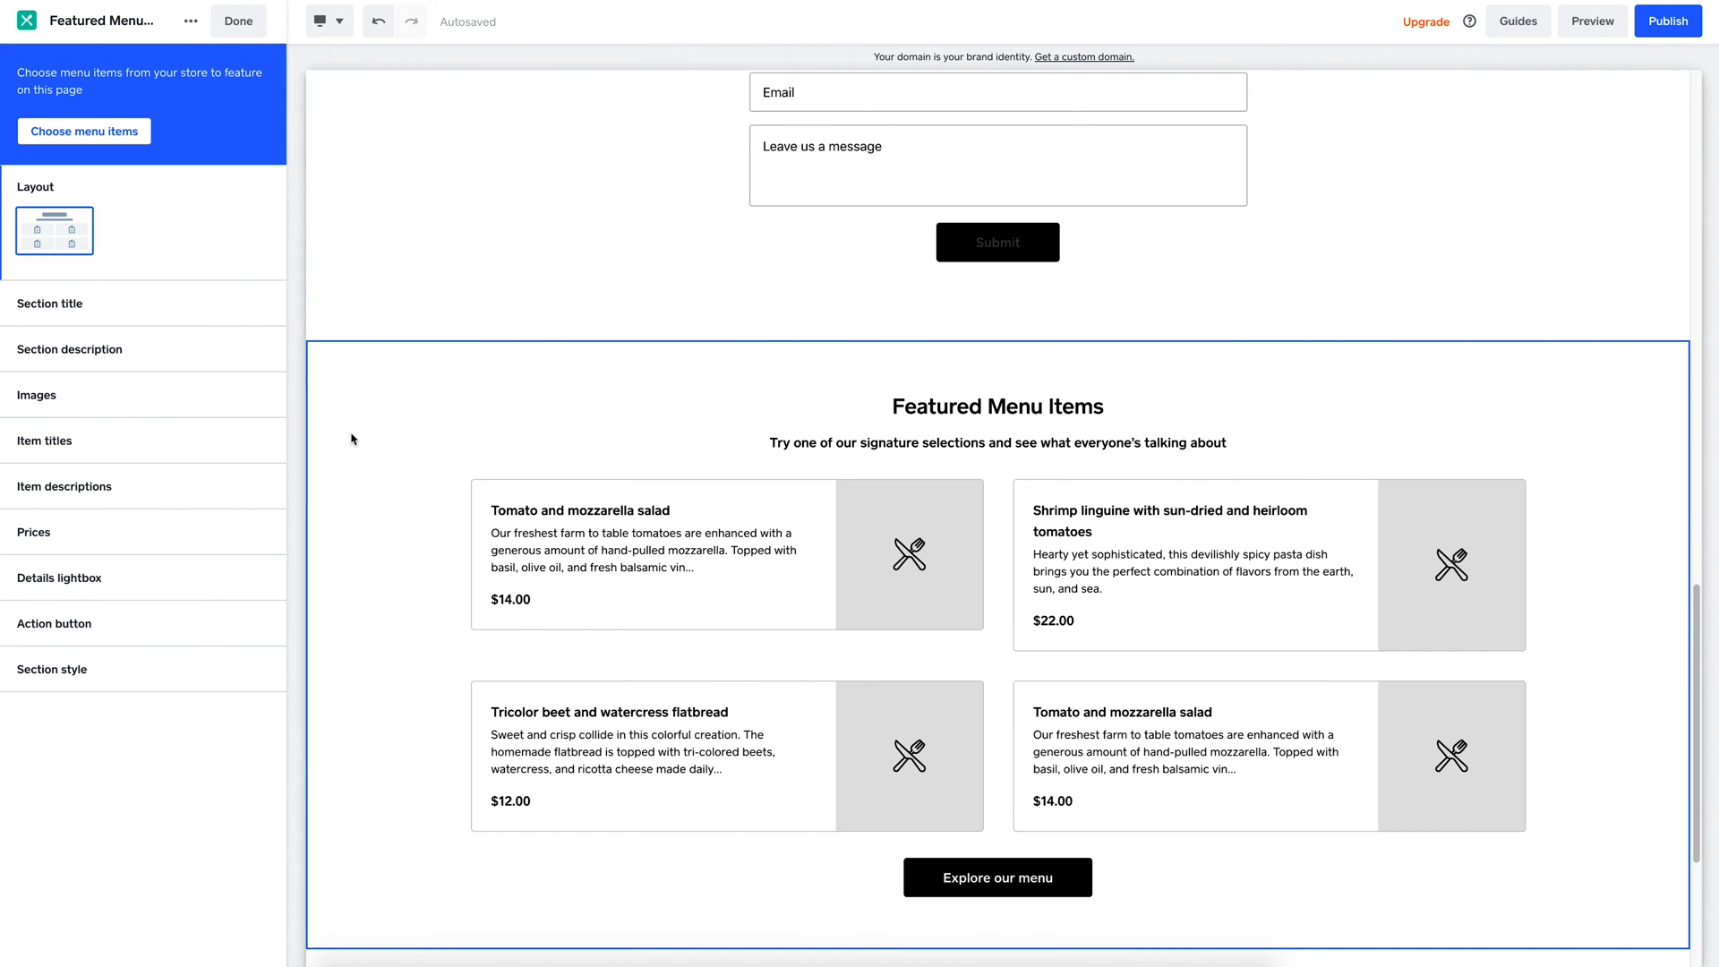
mouse_move(83, 131)
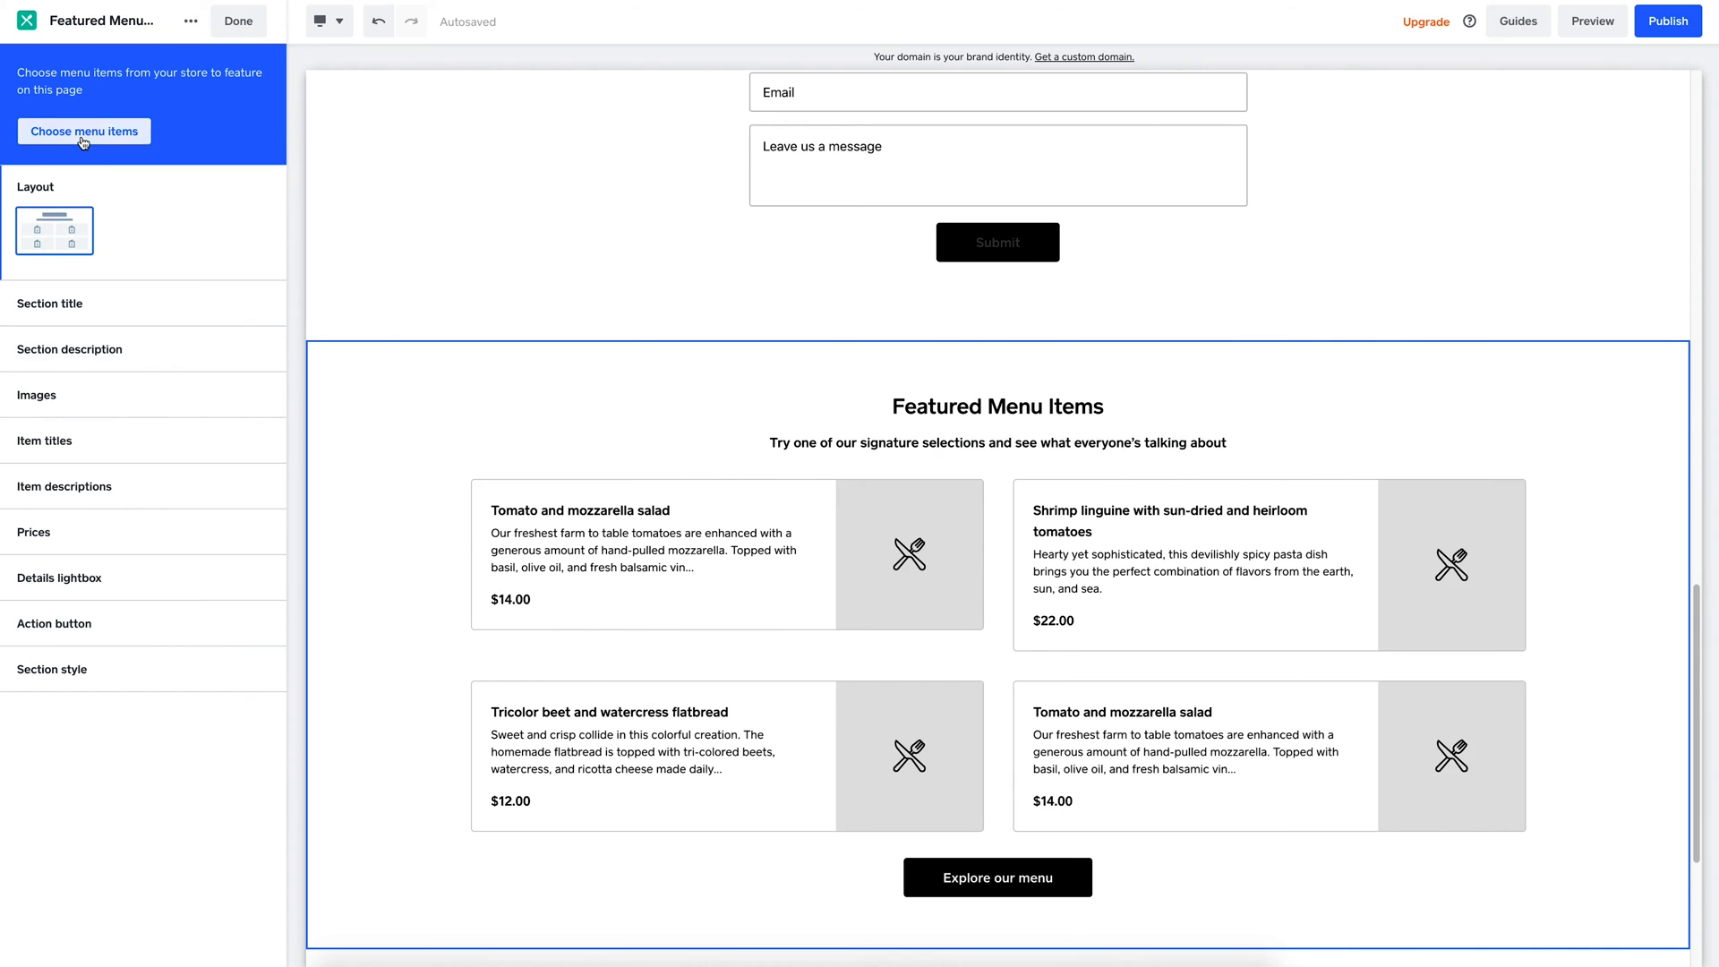
left_click(84, 131)
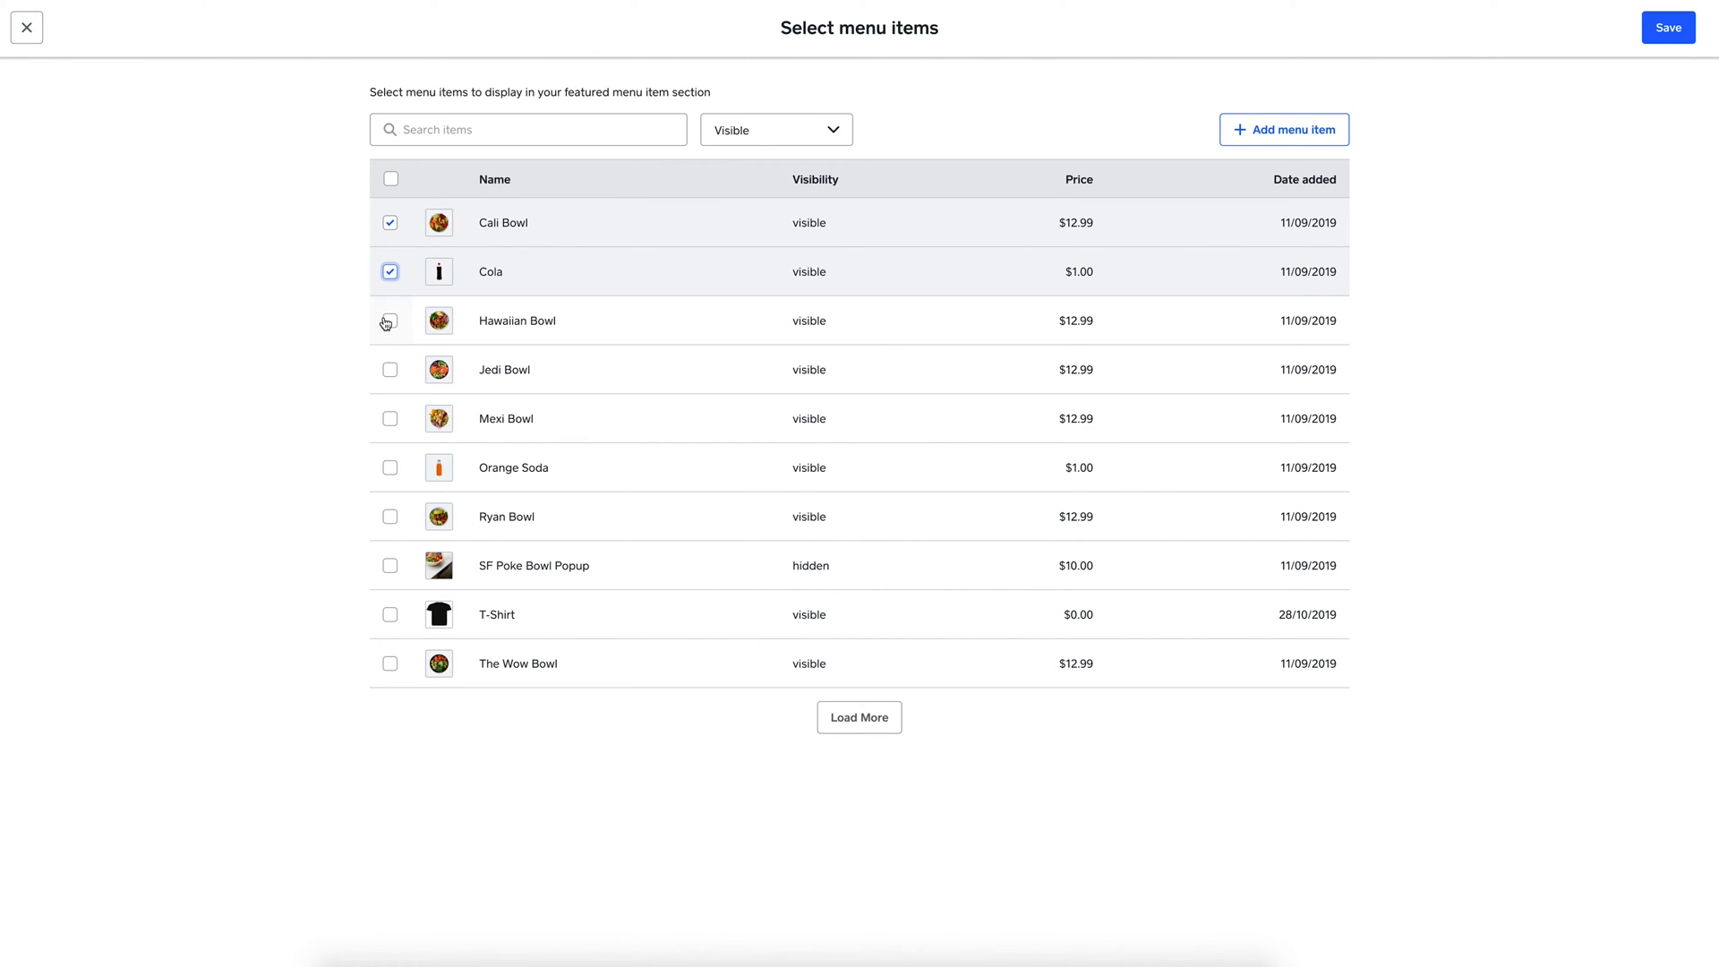
left_click(390, 320)
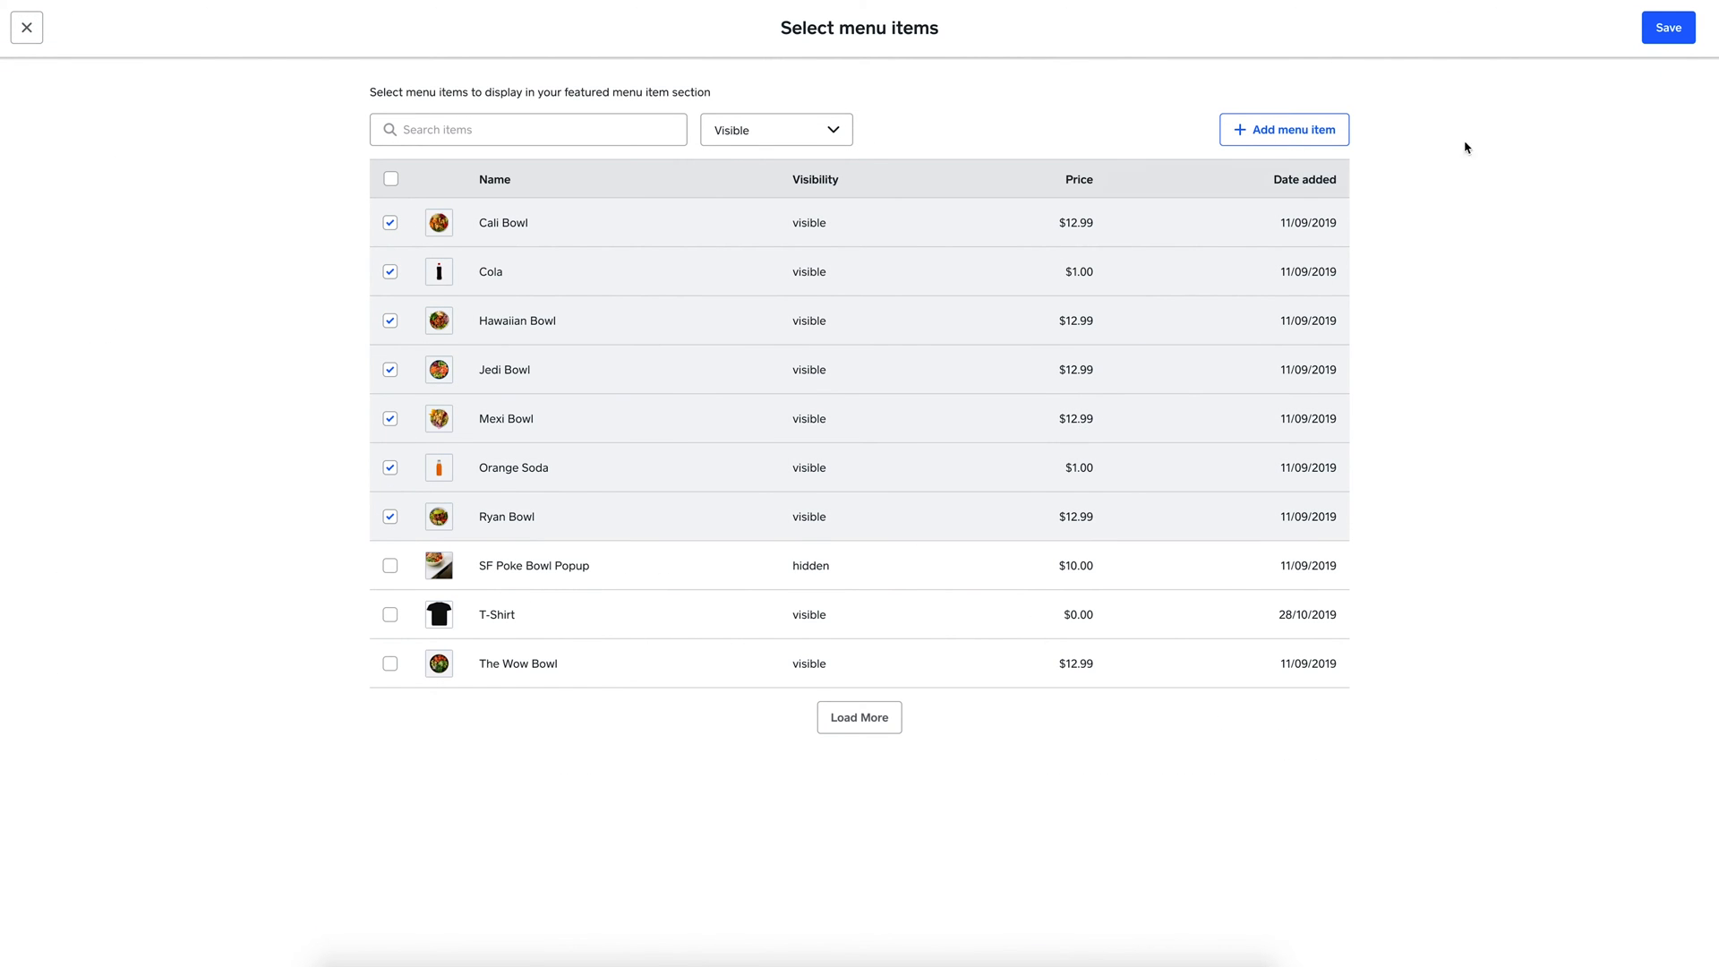
left_click(1667, 27)
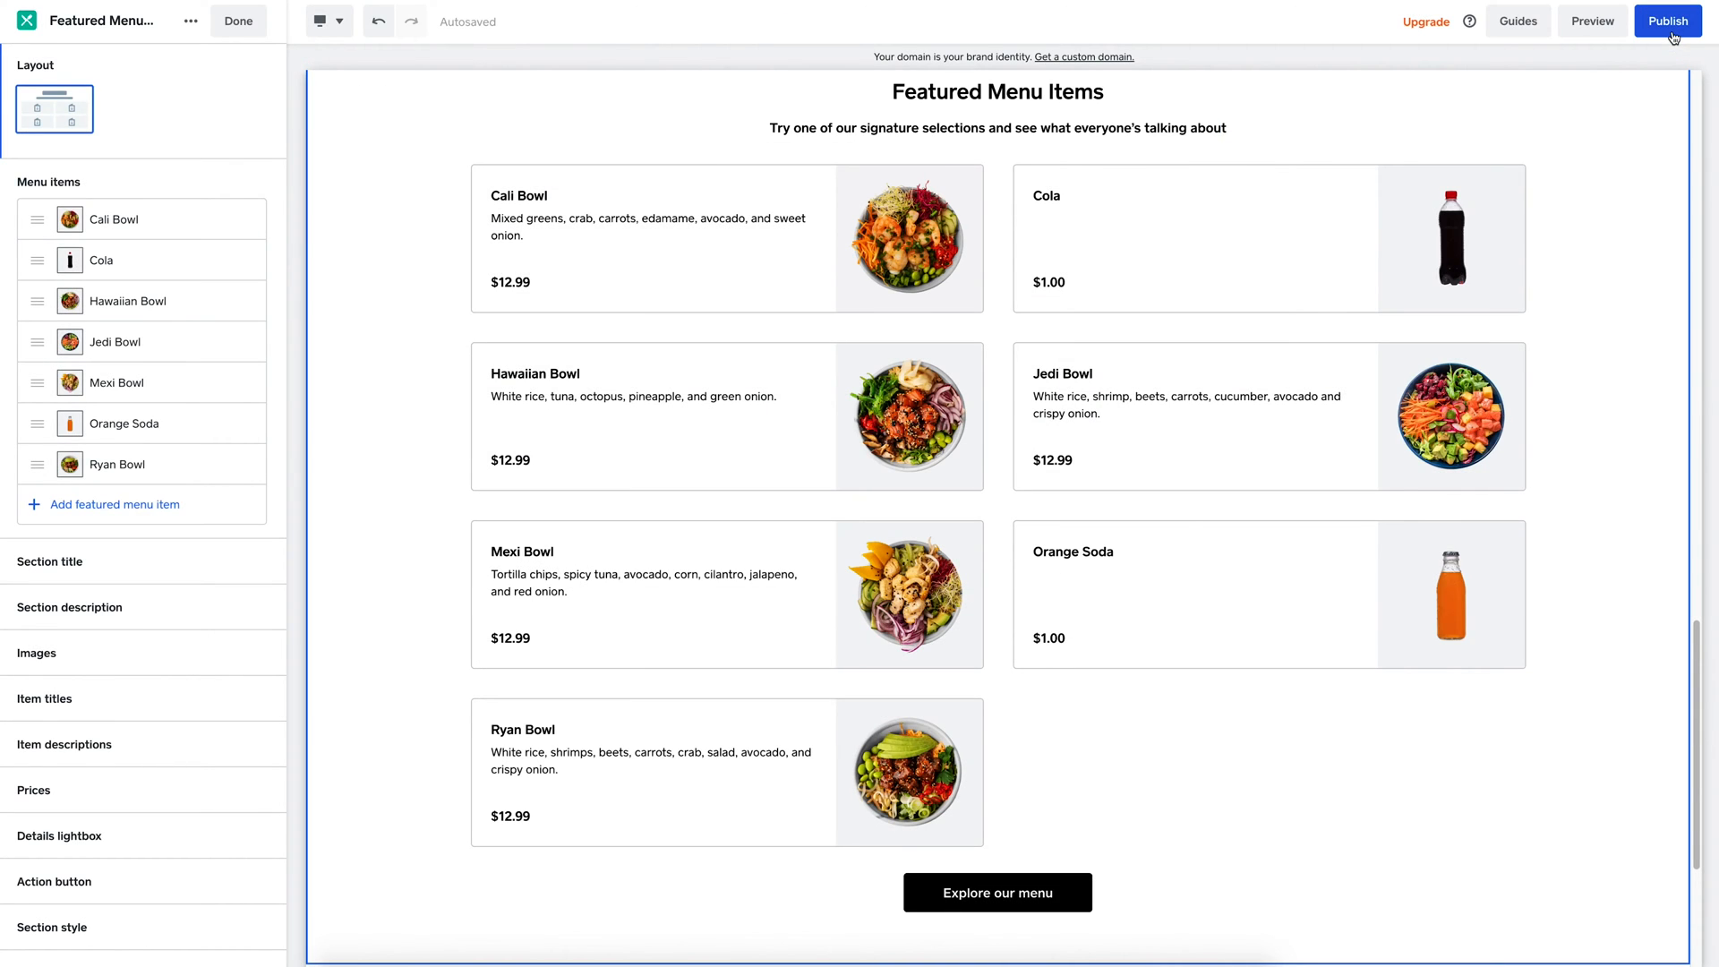
left_click(239, 19)
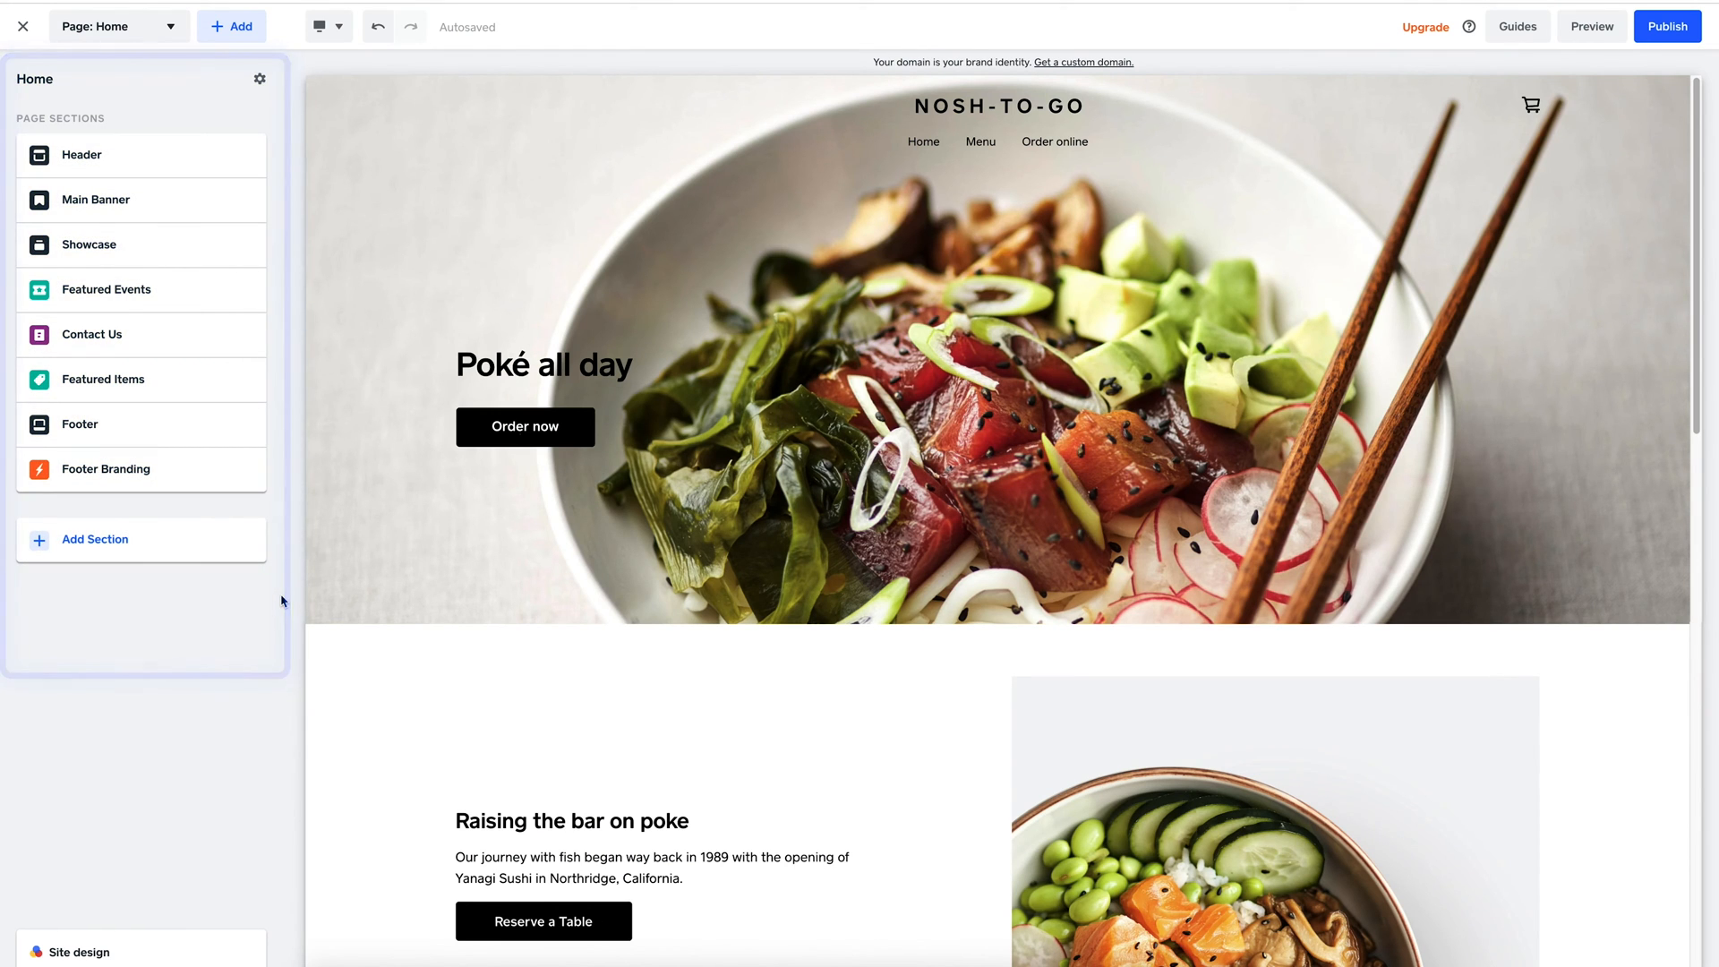
mouse_move(235, 568)
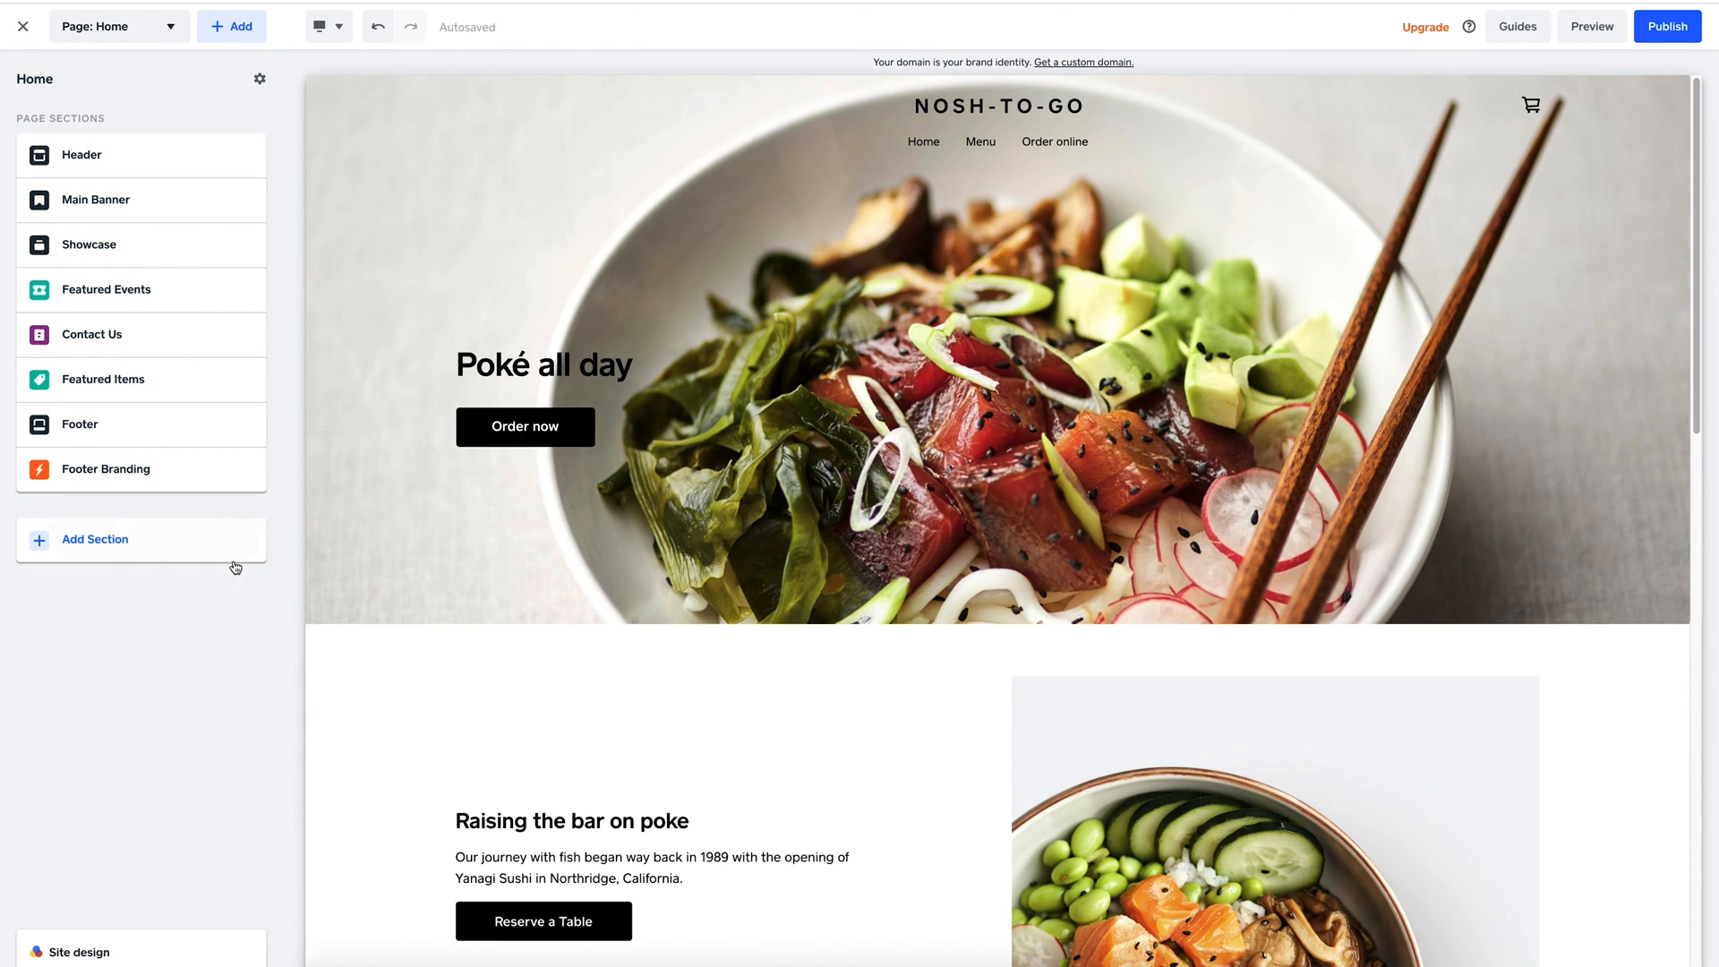
Step: Add an Instagram section to the homepage and review the connected account details
left_click(94, 538)
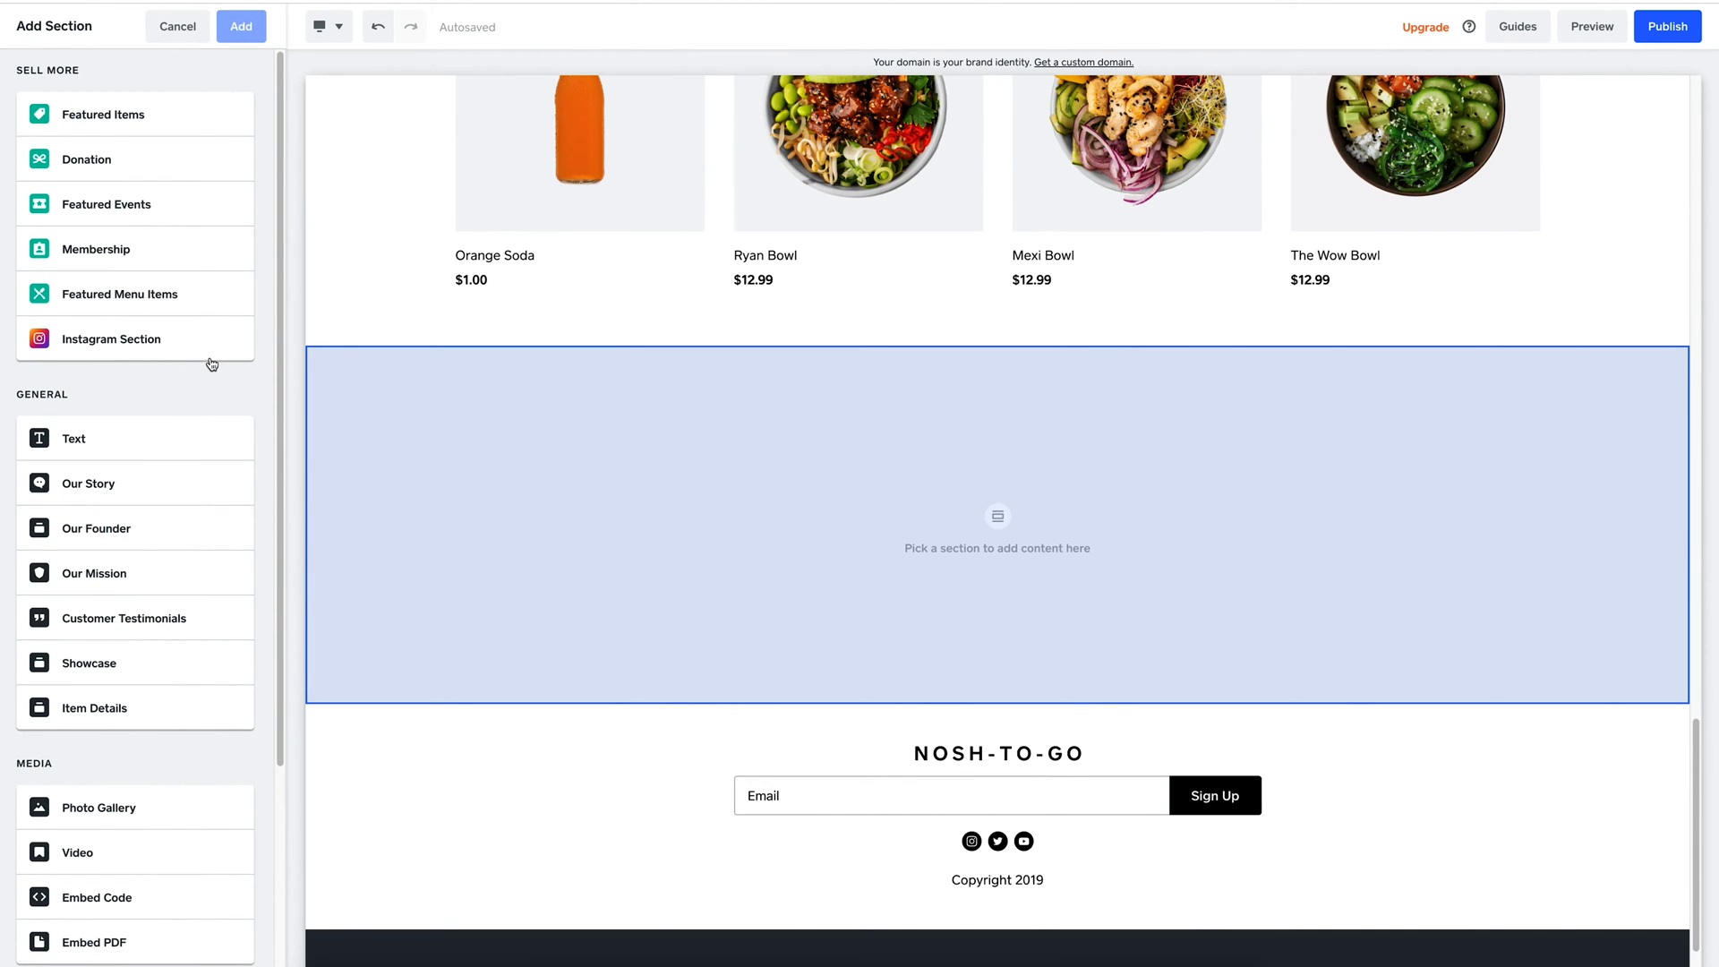
mouse_move(210, 360)
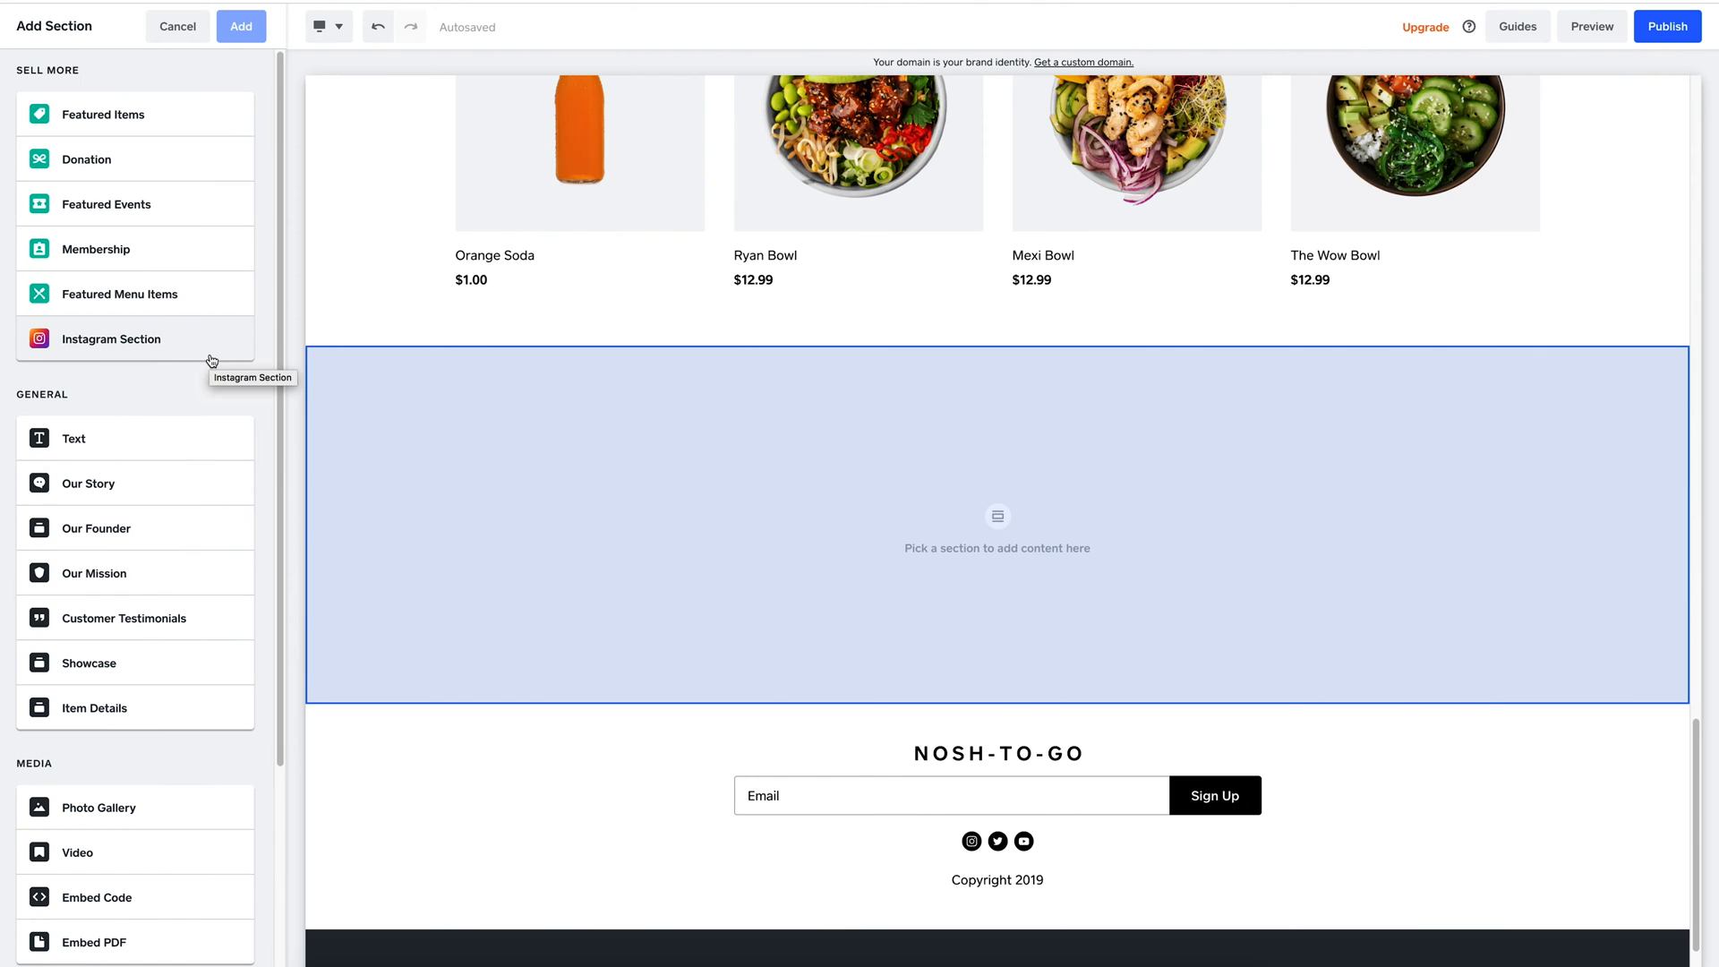
left_click(111, 338)
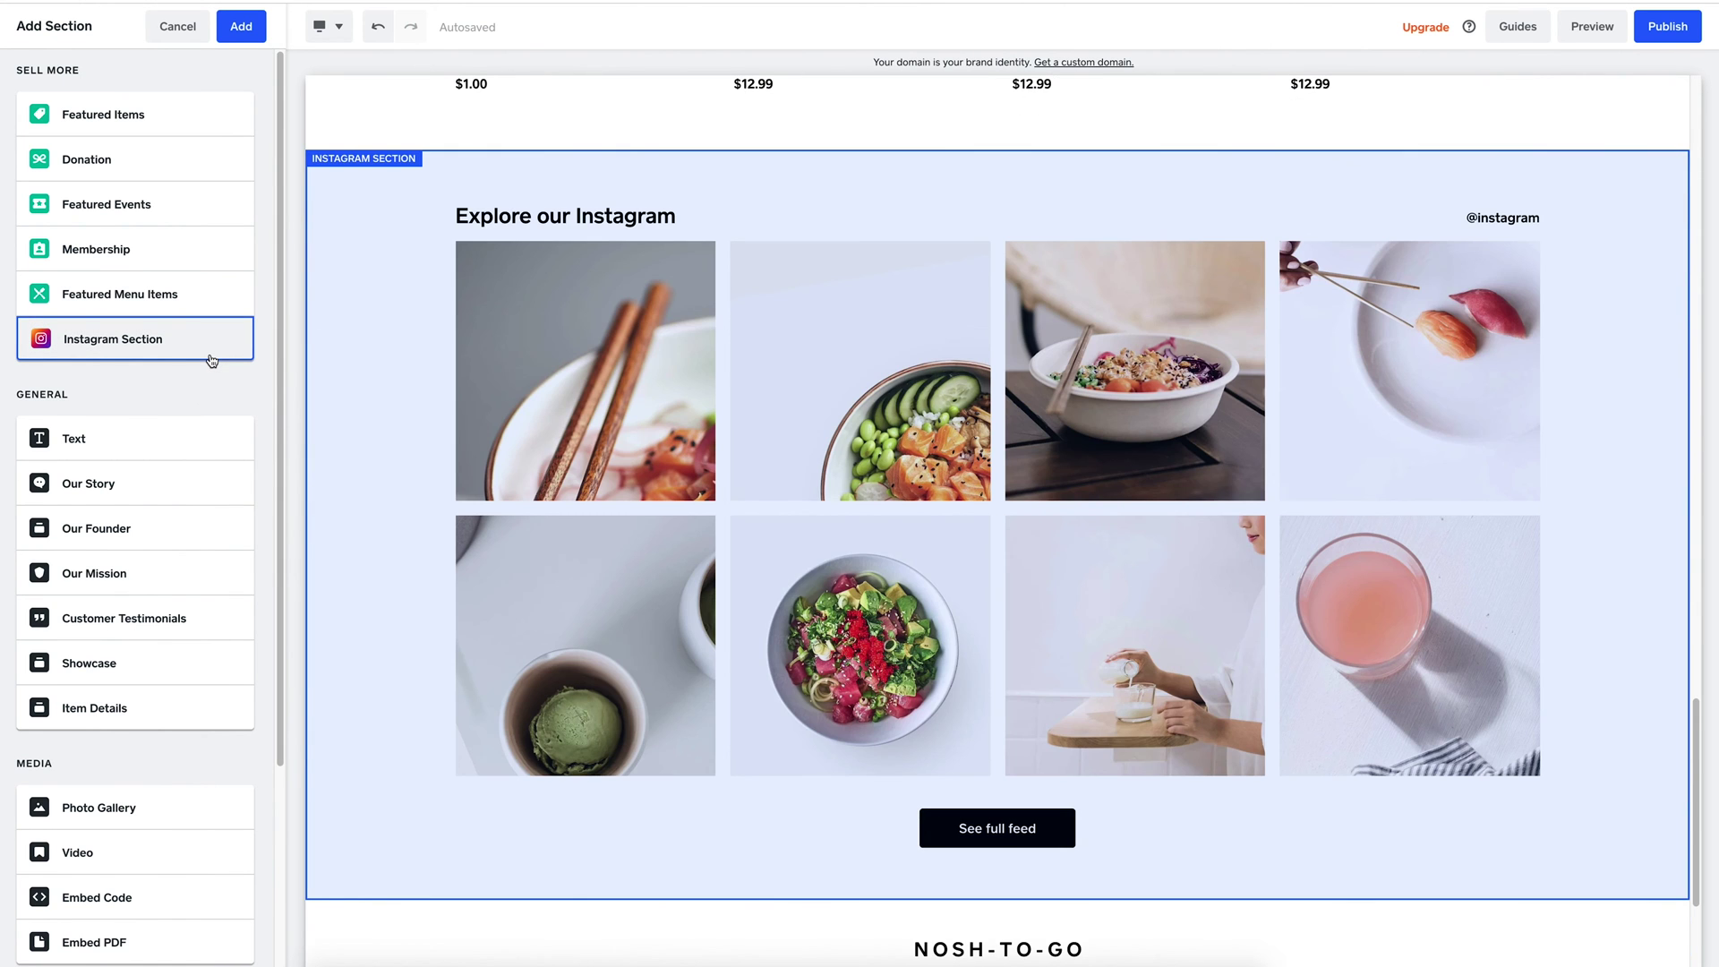
left_click(240, 25)
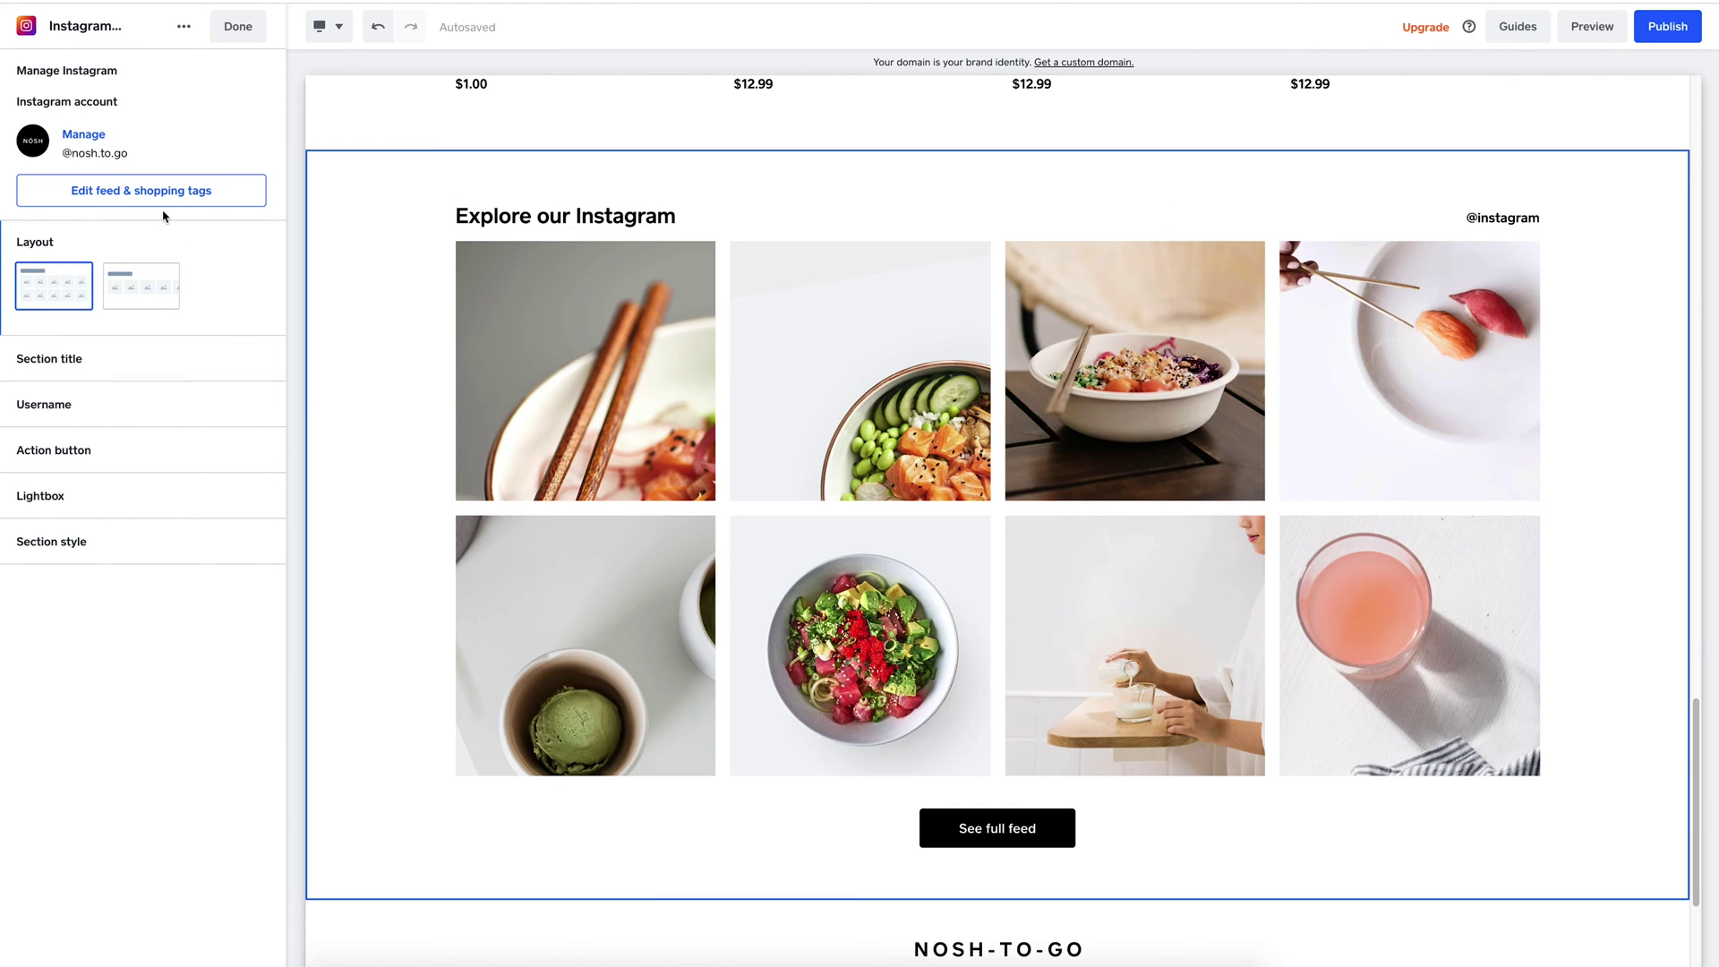
left_click(84, 134)
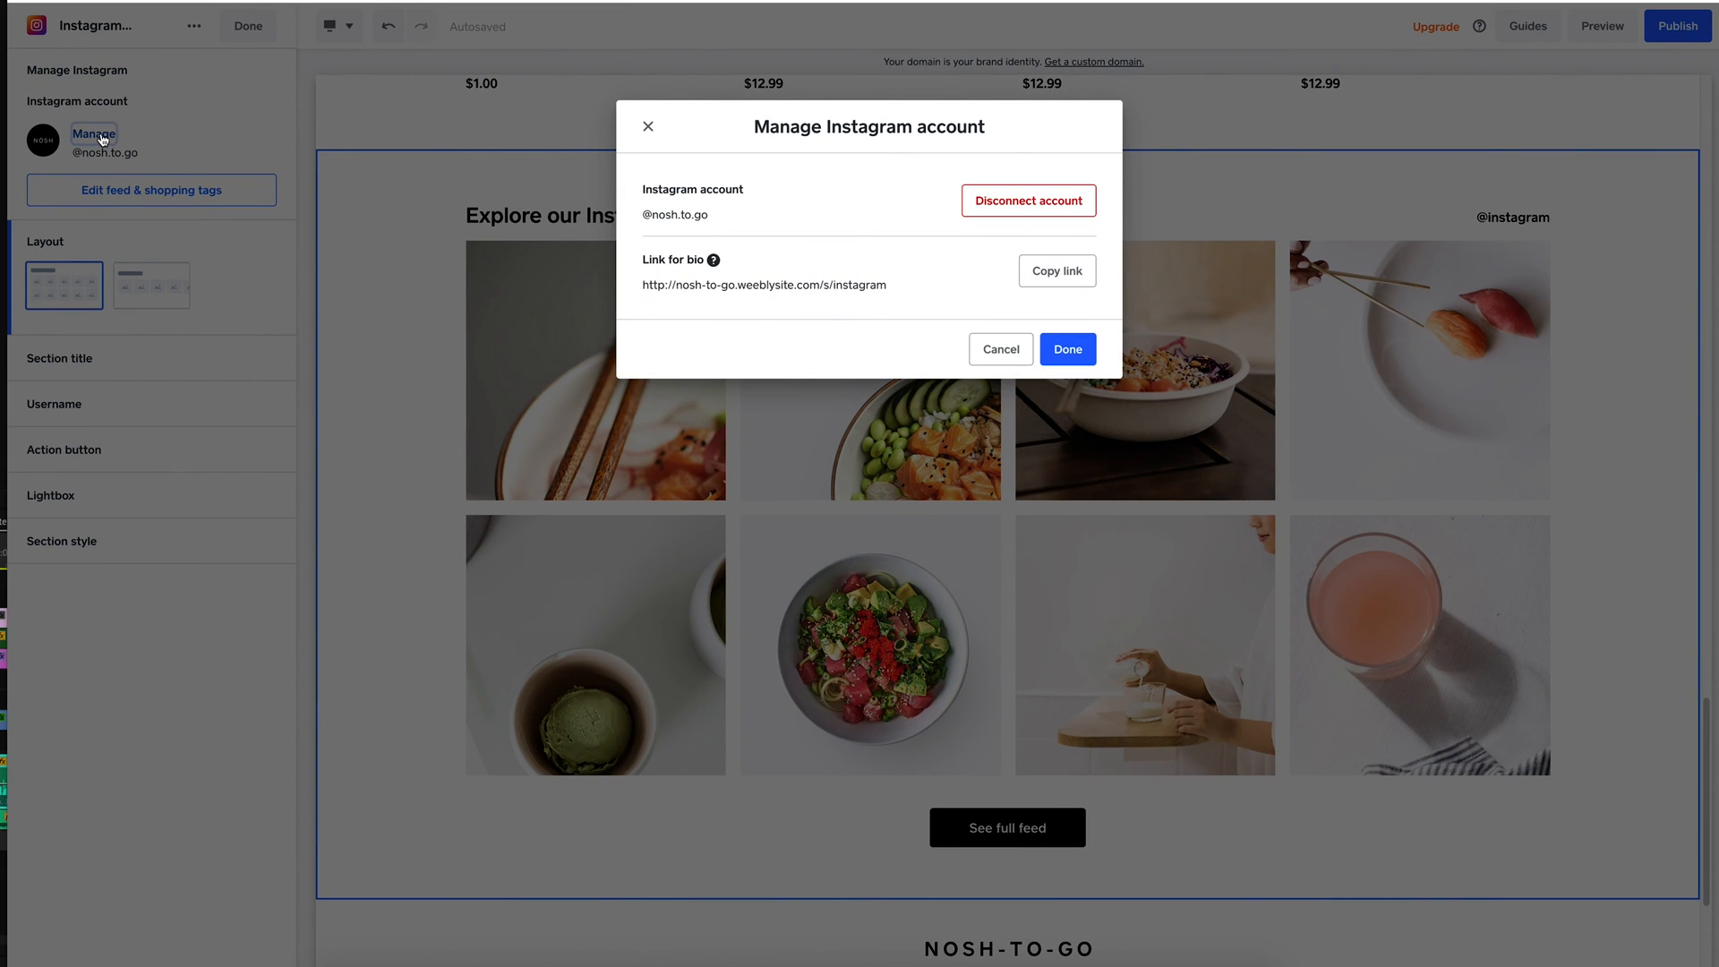
left_click(1065, 348)
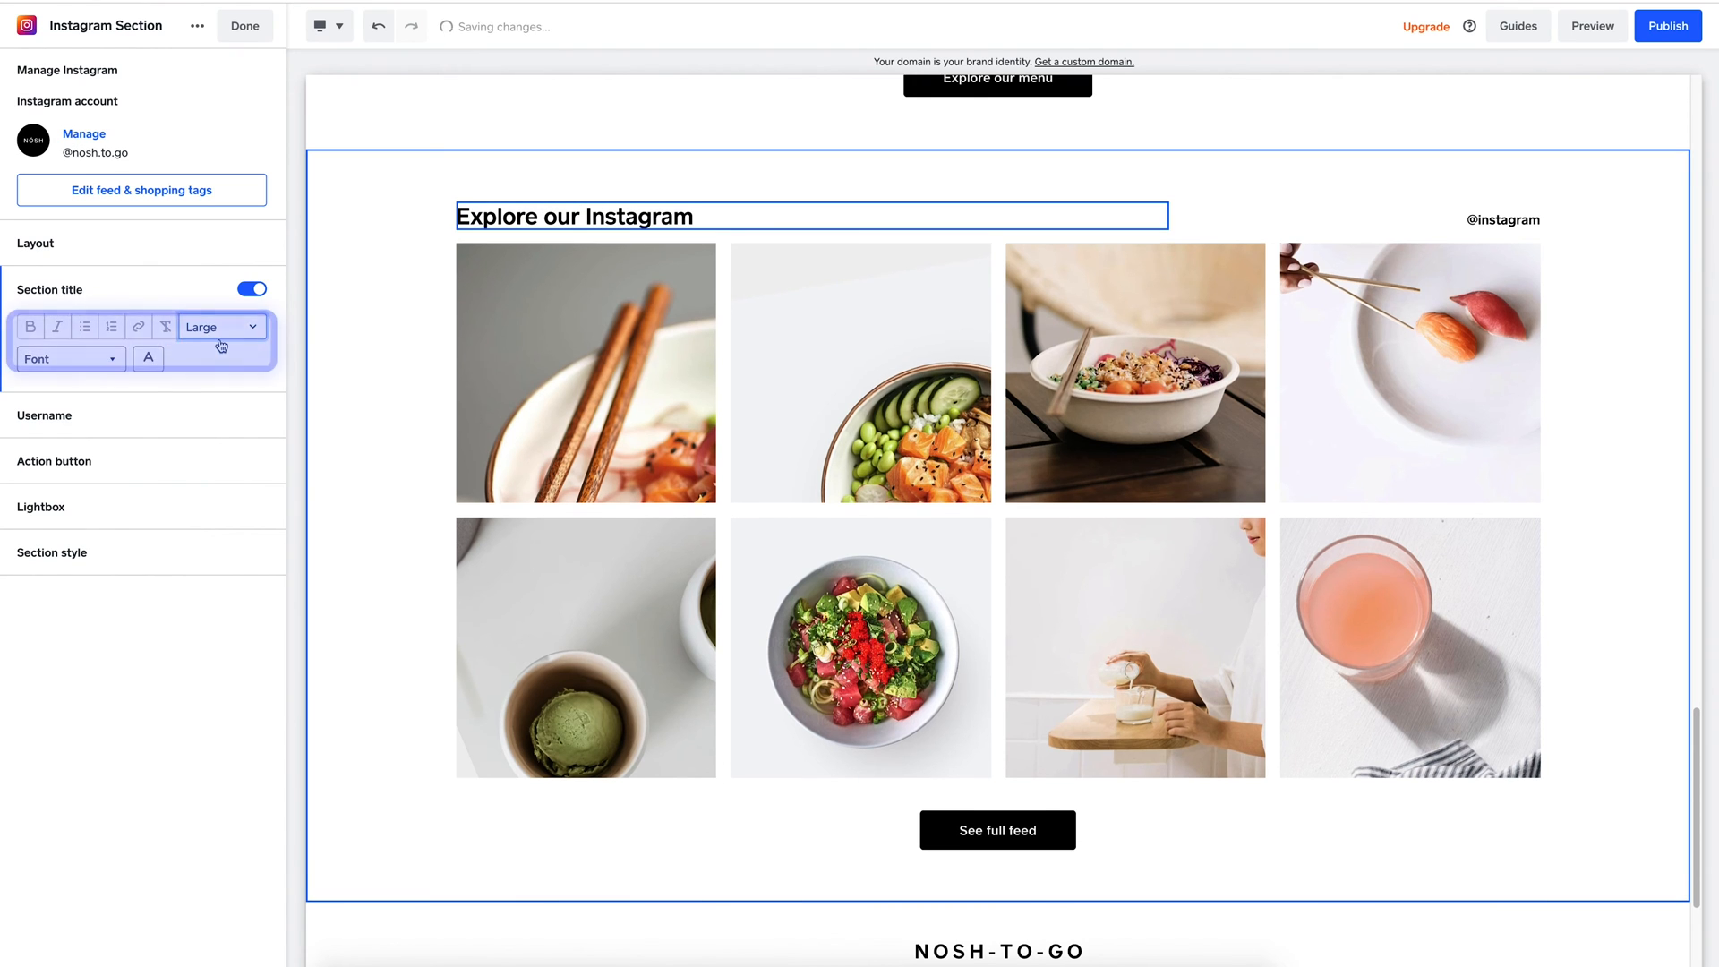
Step: Make the Instagram title red and change it to 'Explore our Instagram!'
left_click(147, 357)
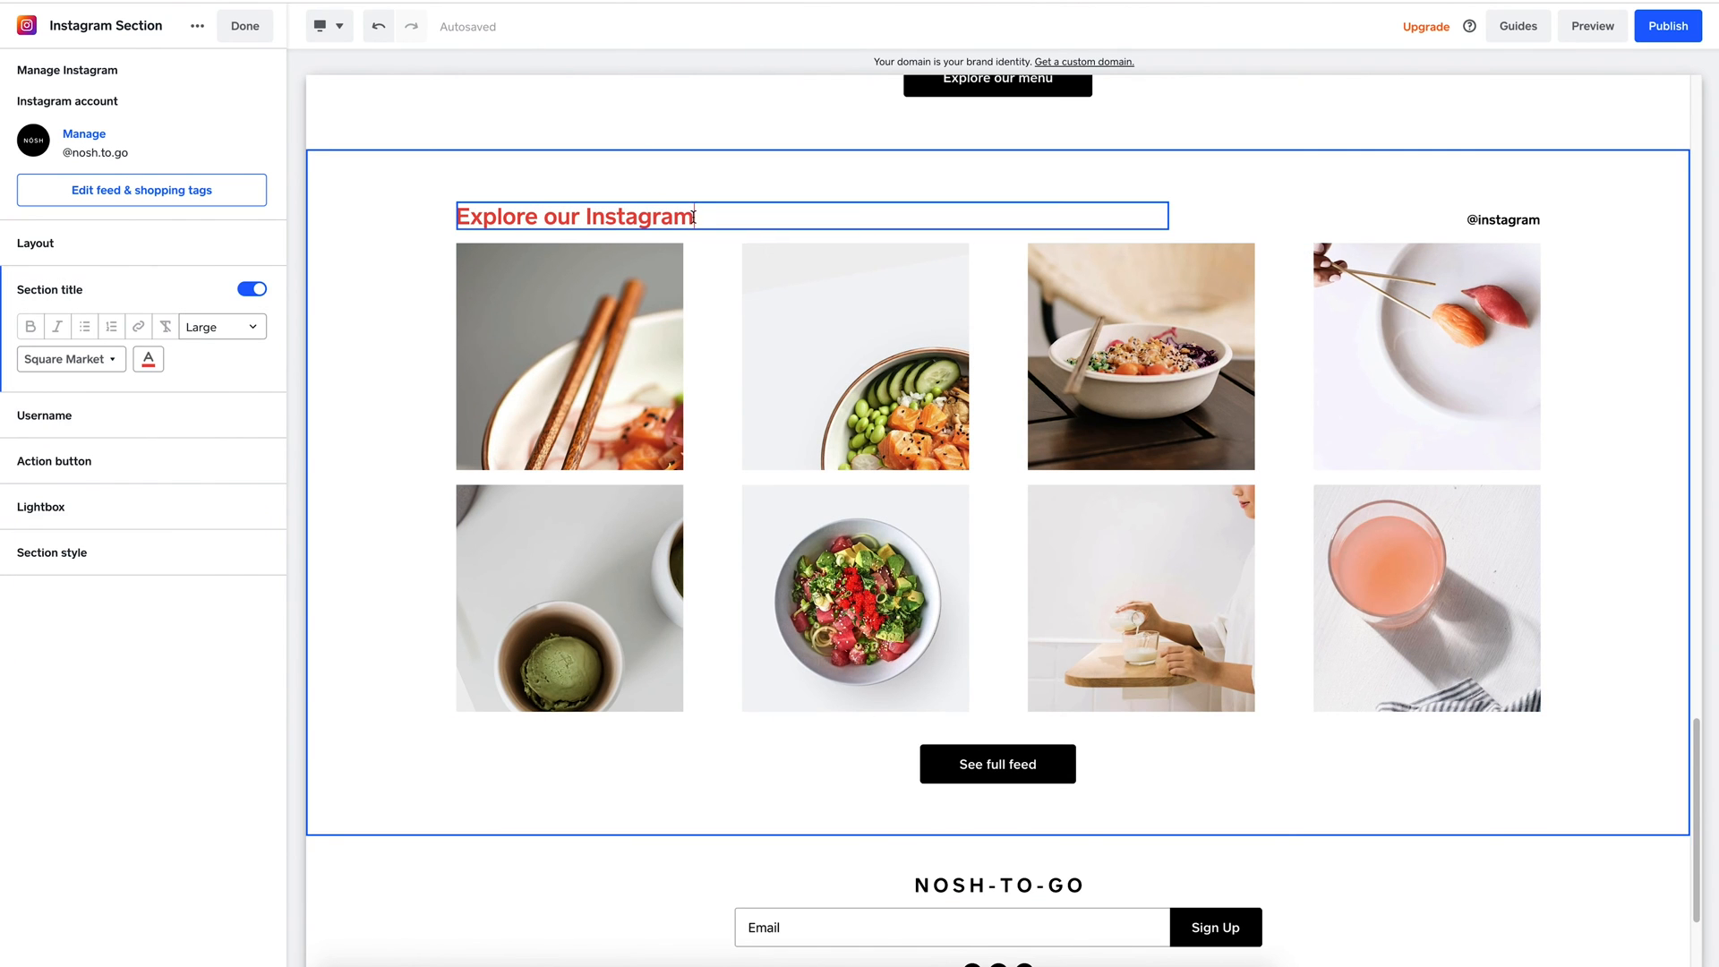
type("!")
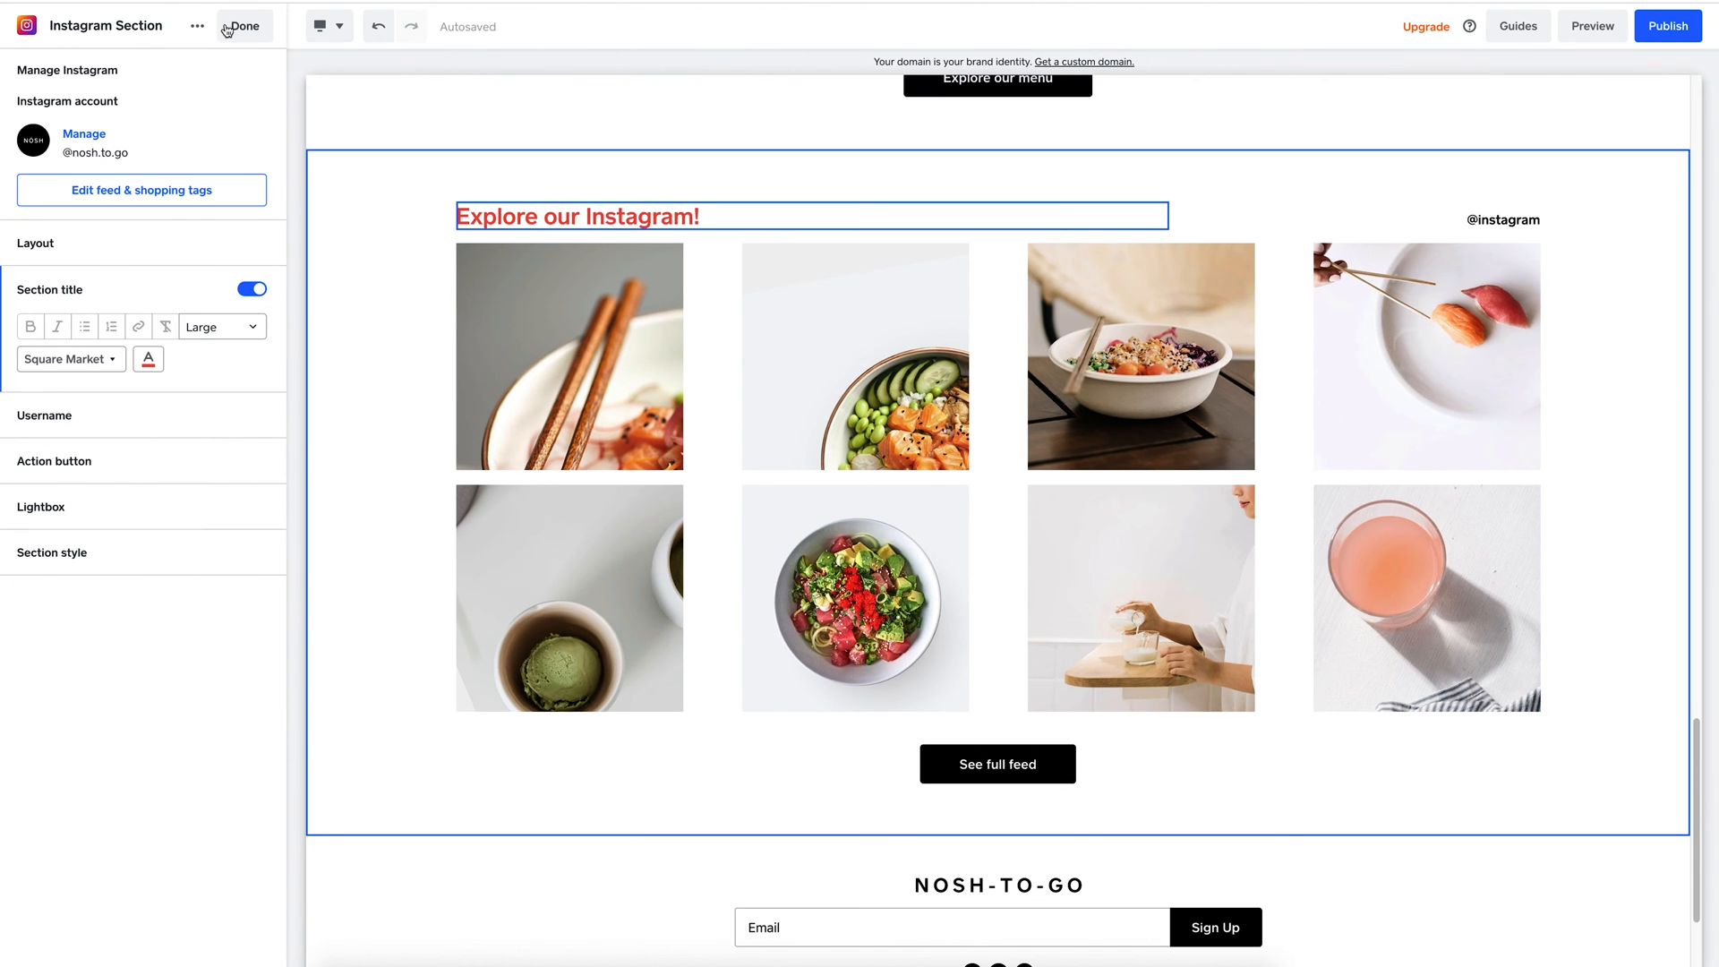
left_click(242, 25)
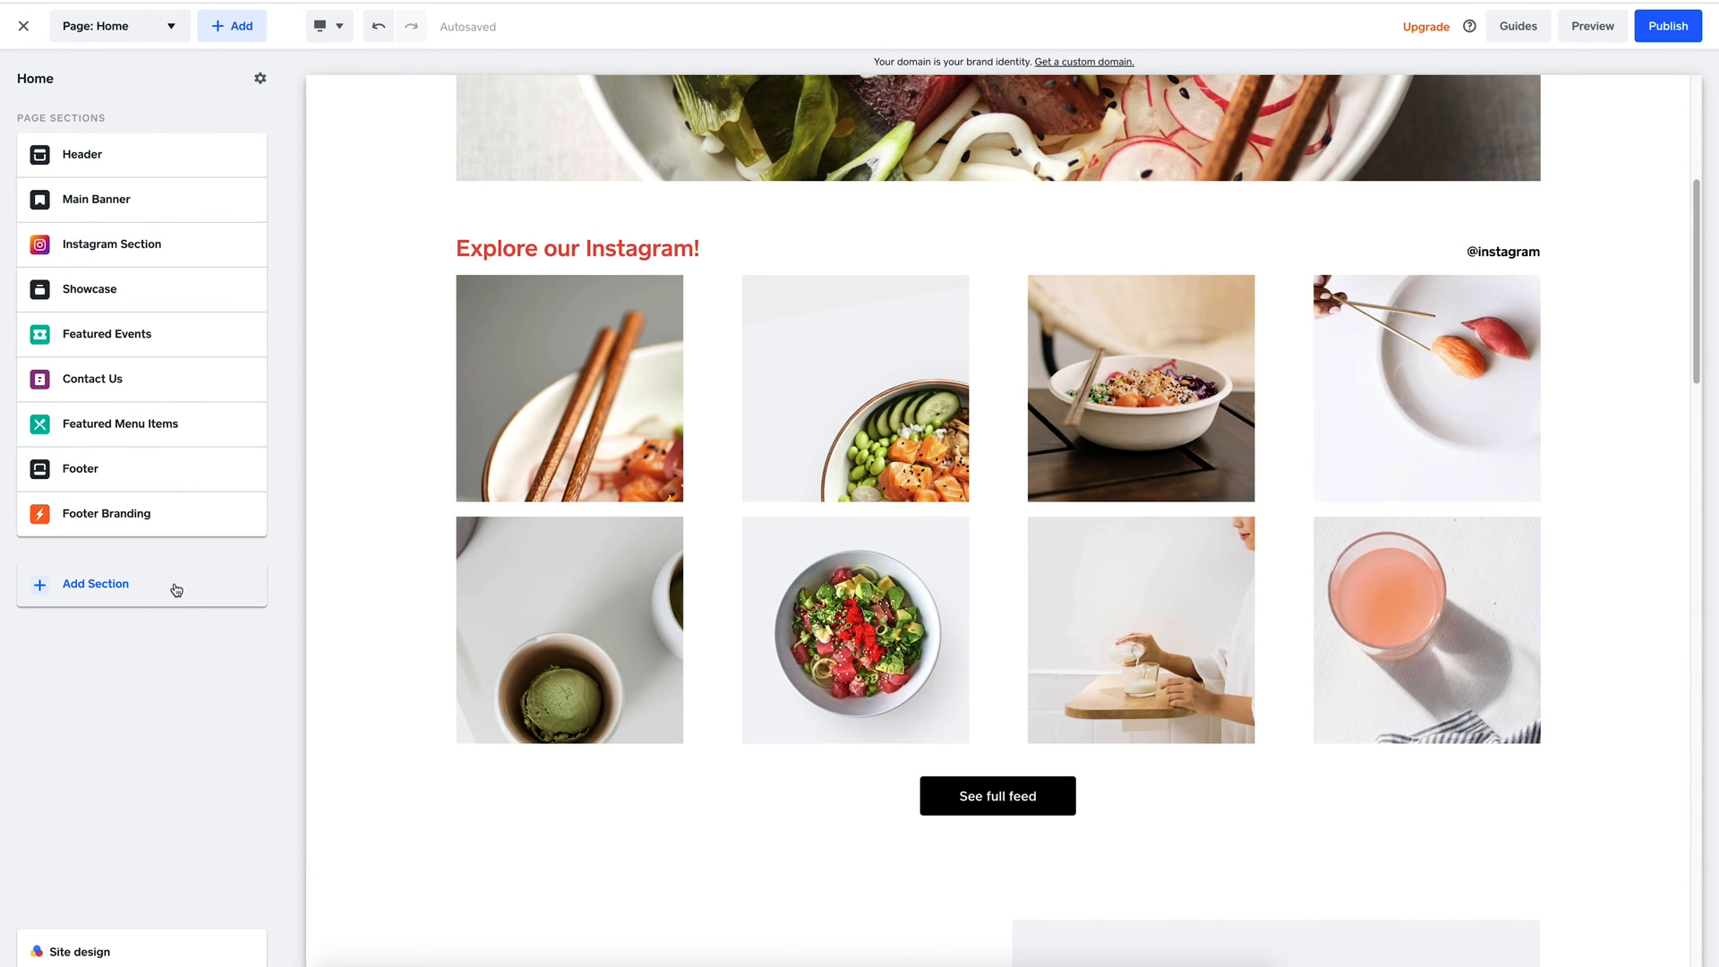
Step: Add a Location and Hours section and open its location details for editing
left_click(96, 583)
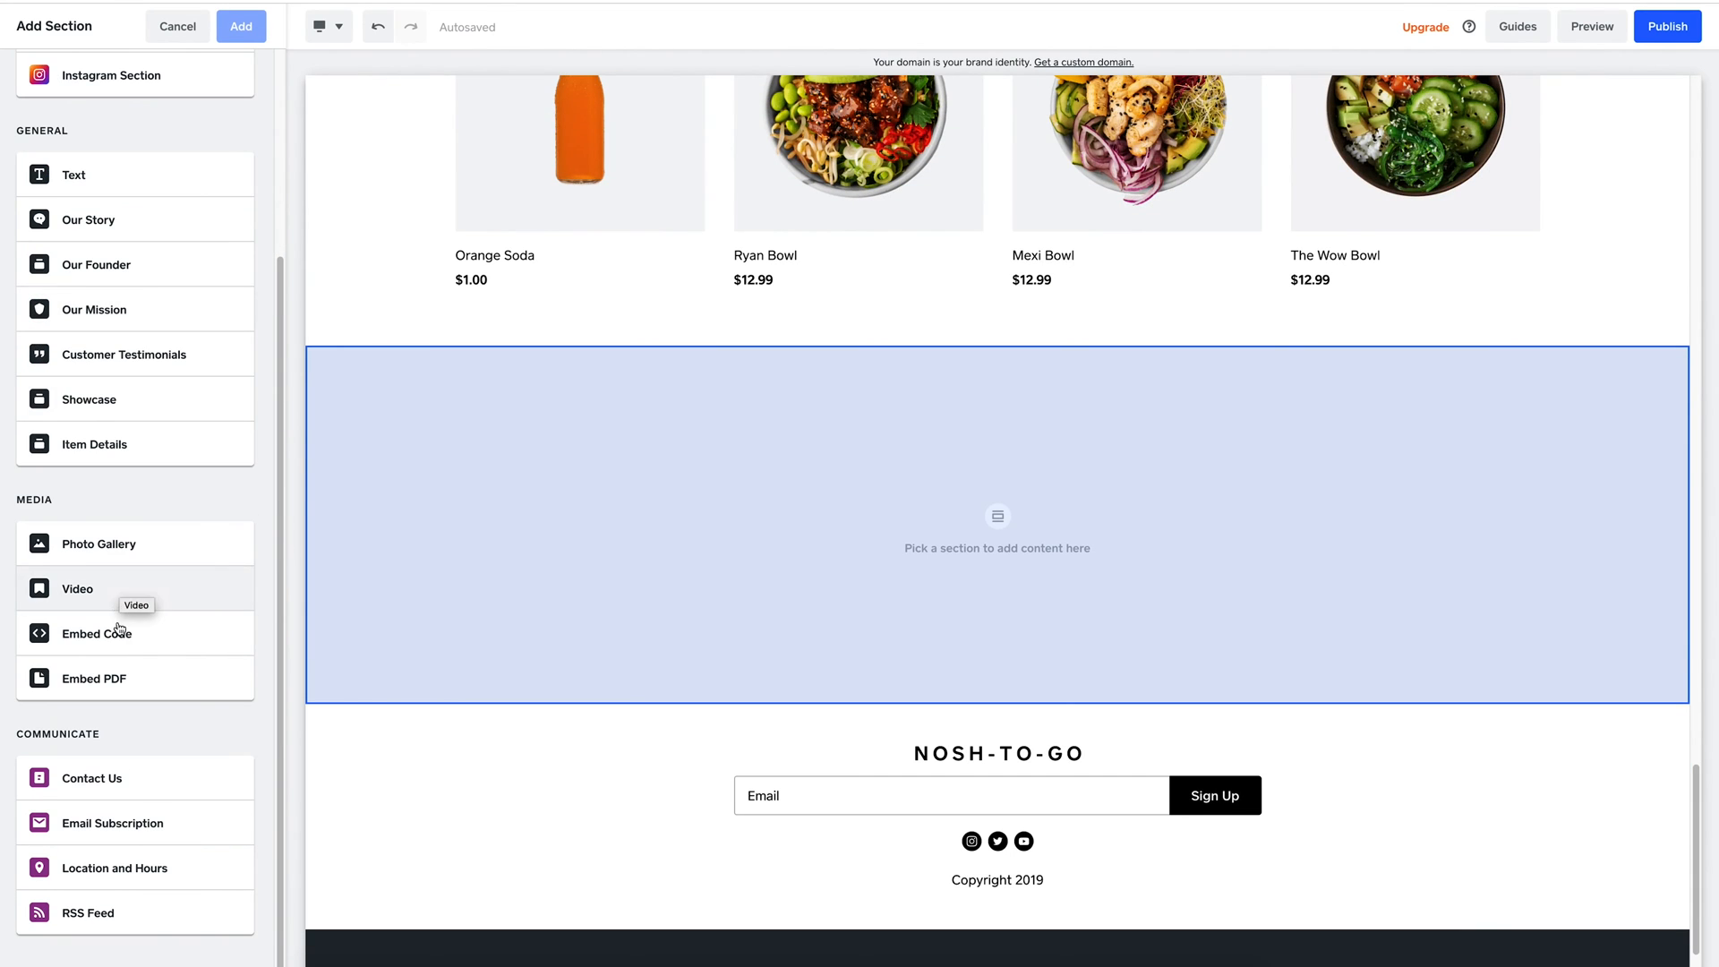
left_click(112, 867)
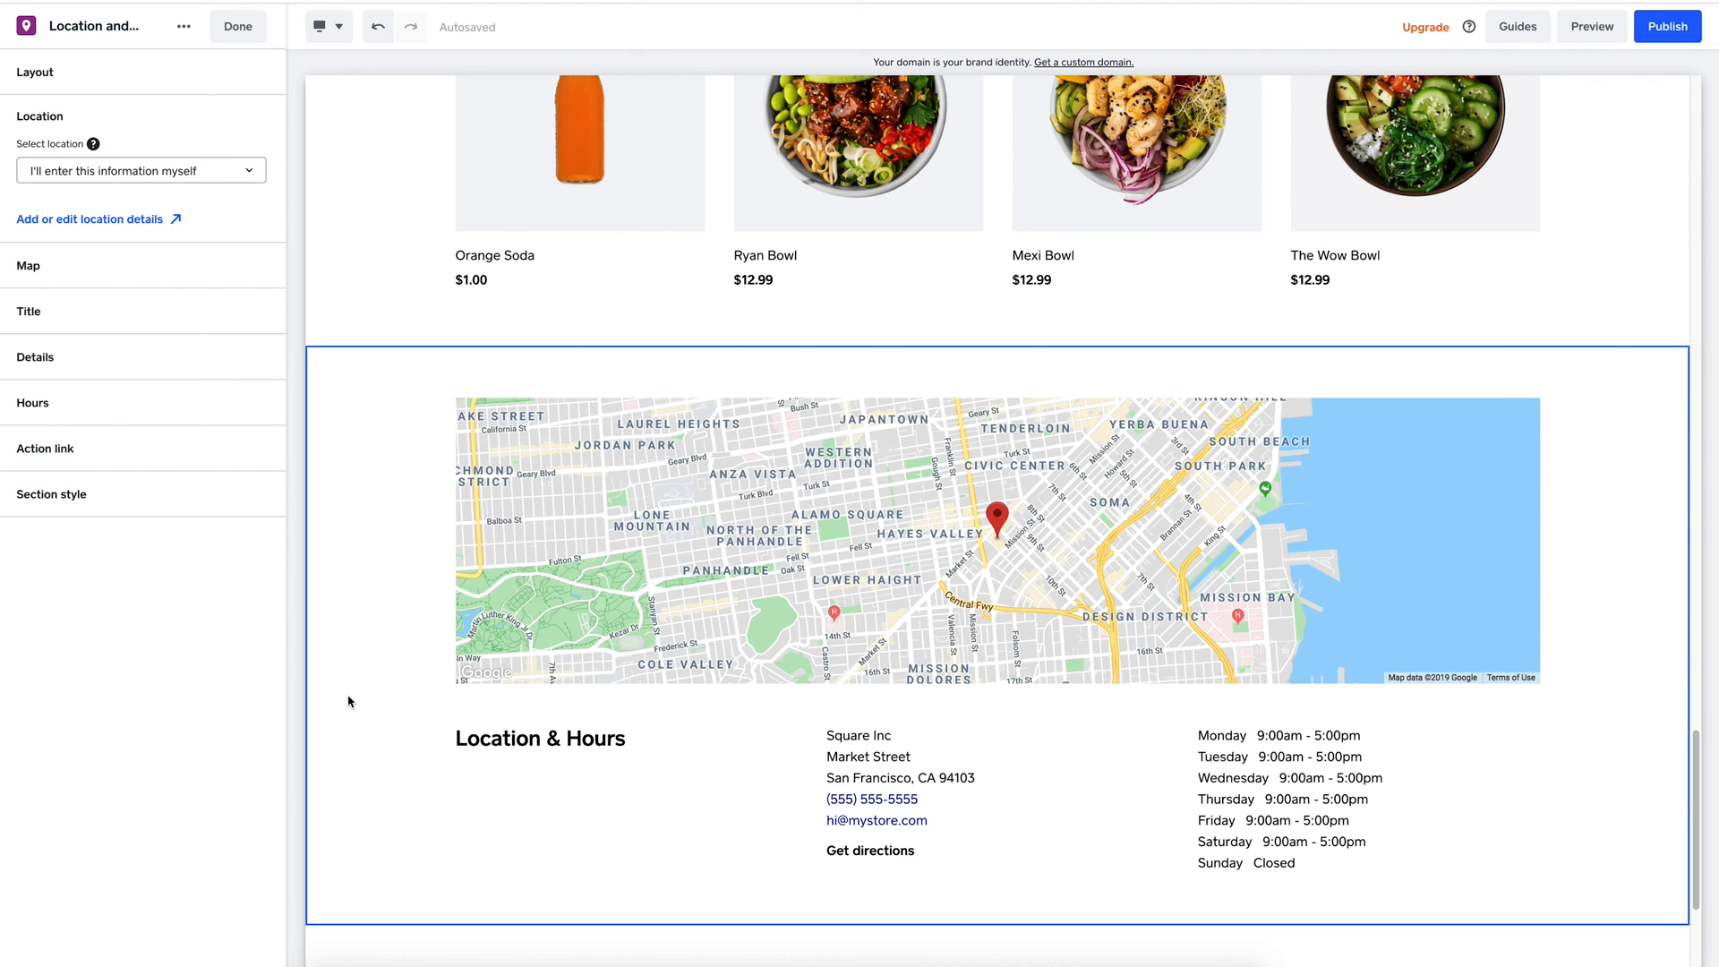
mouse_move(140, 227)
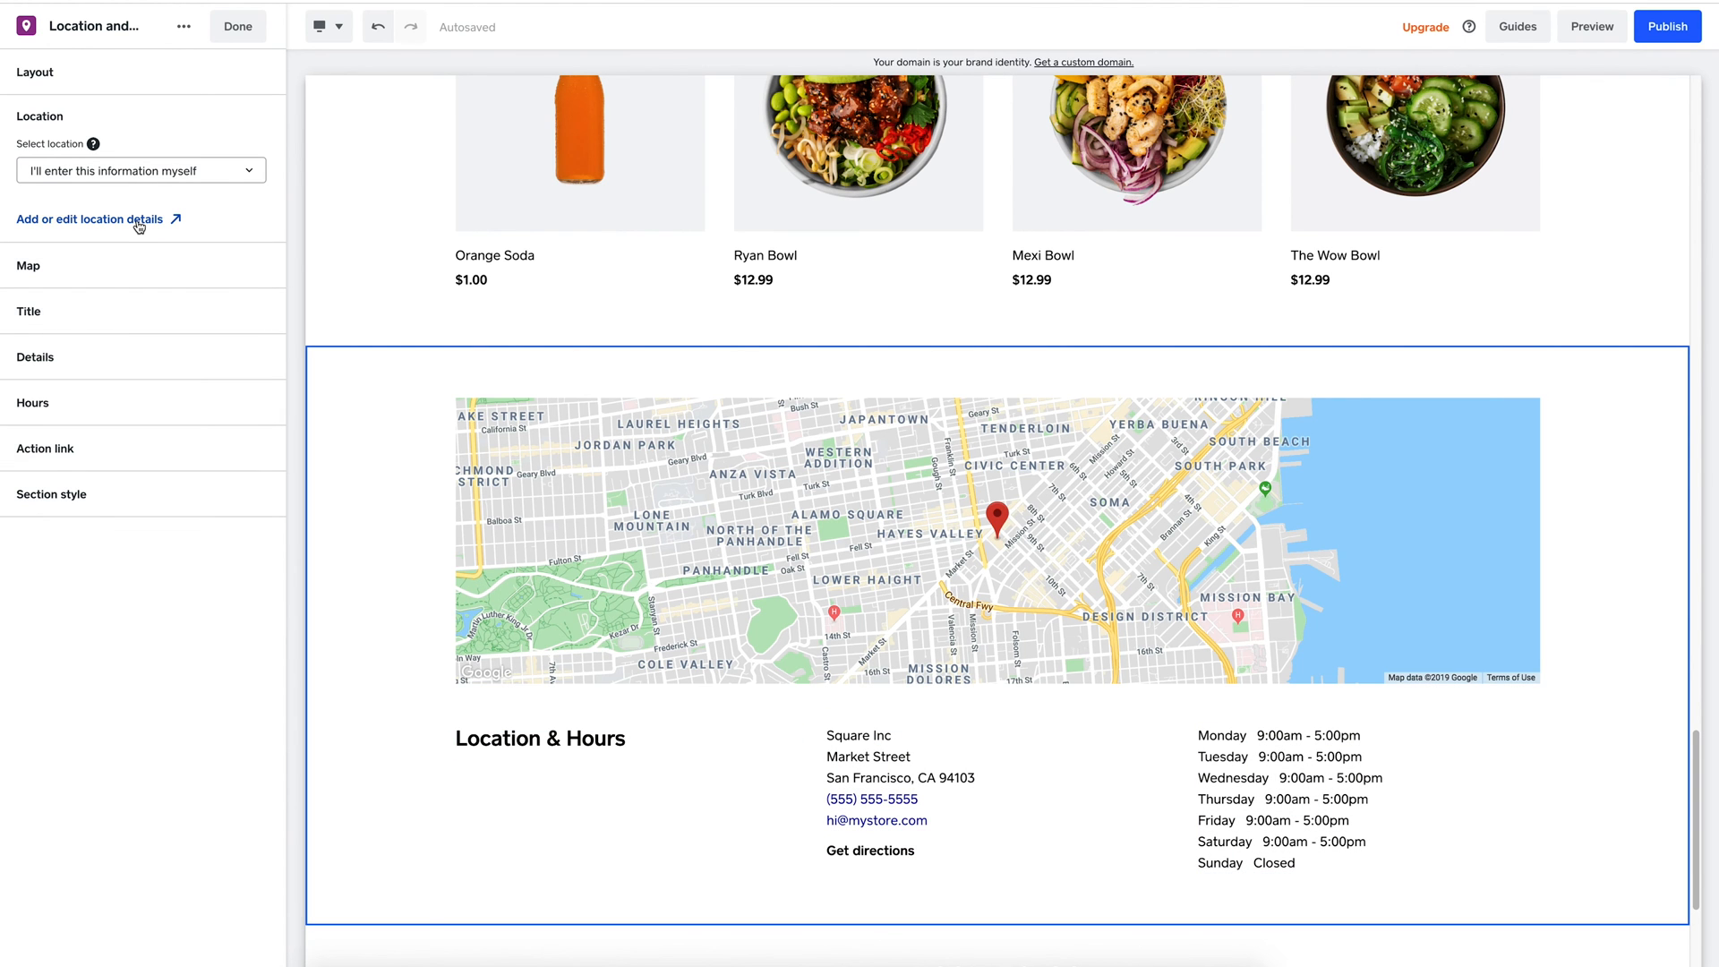
left_click(93, 219)
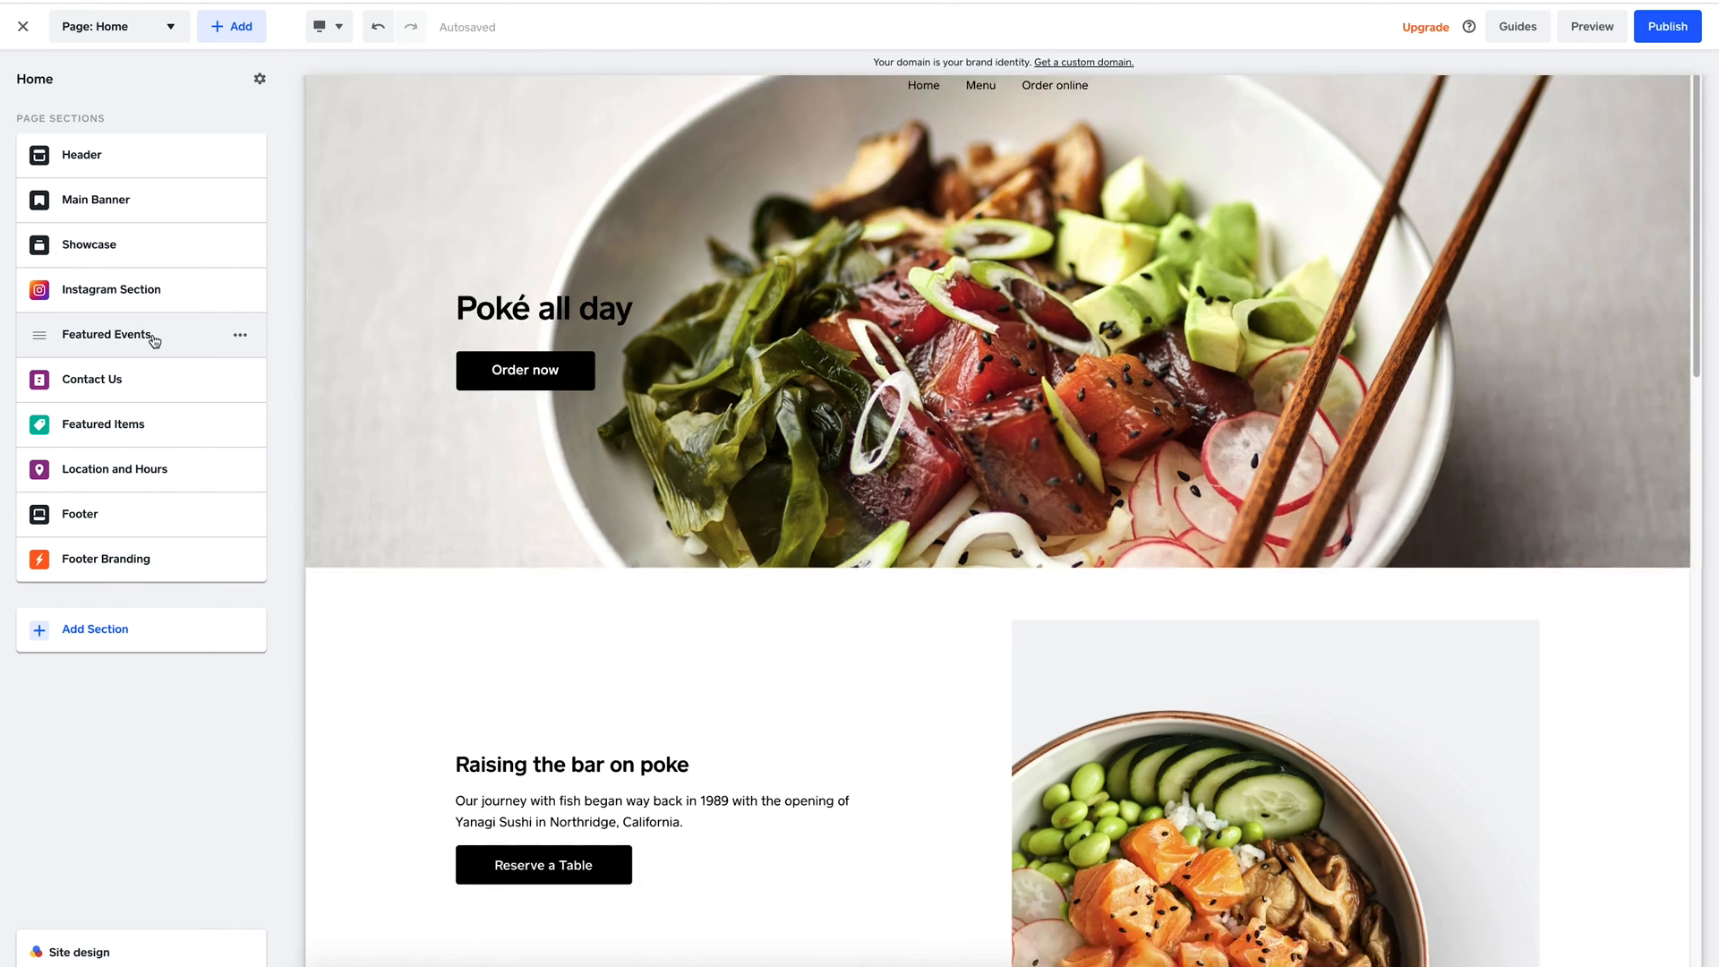
left_click(105, 334)
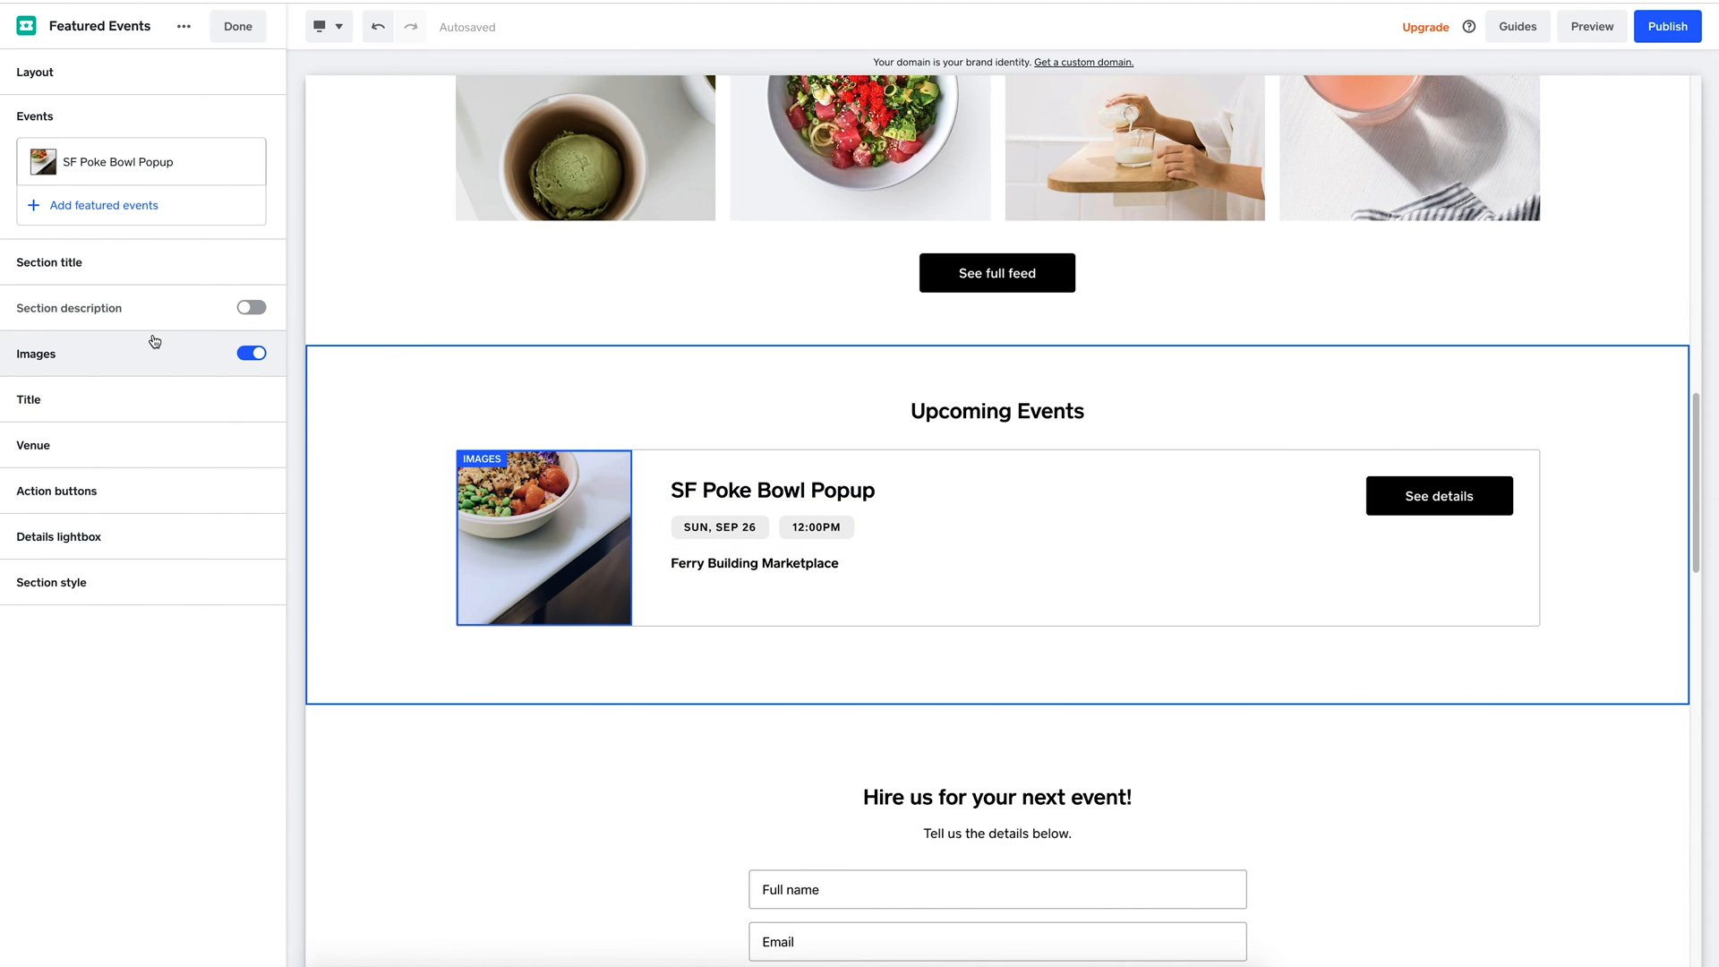
mouse_move(159, 331)
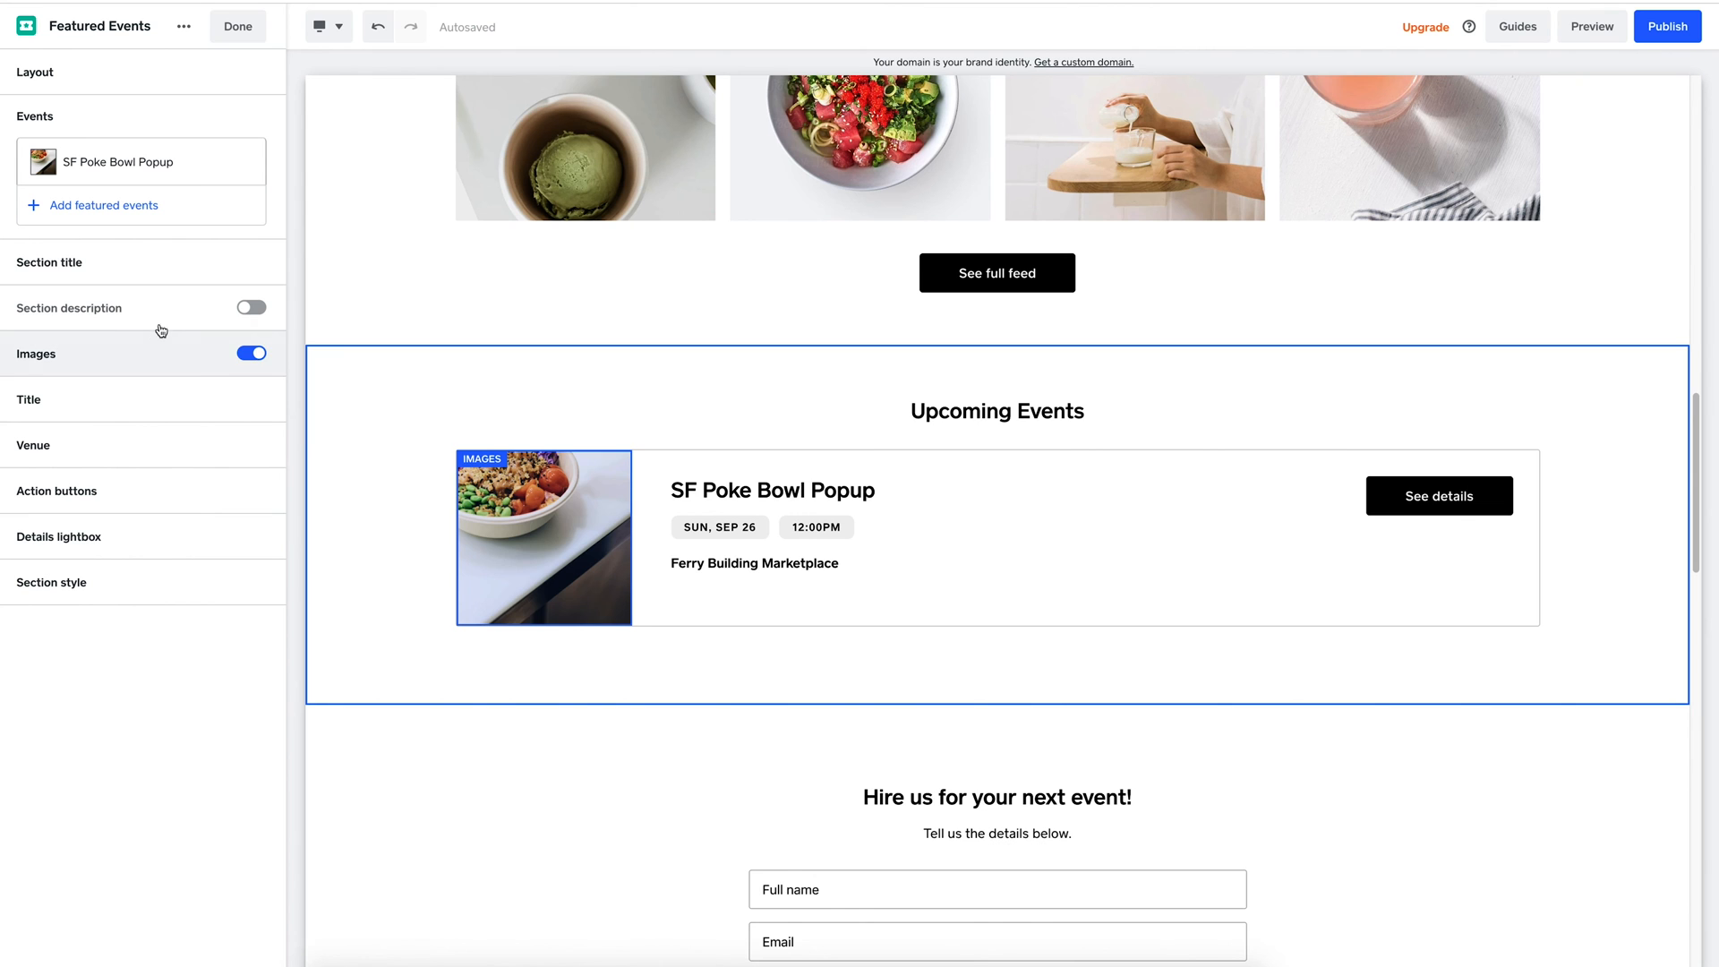
left_click(250, 351)
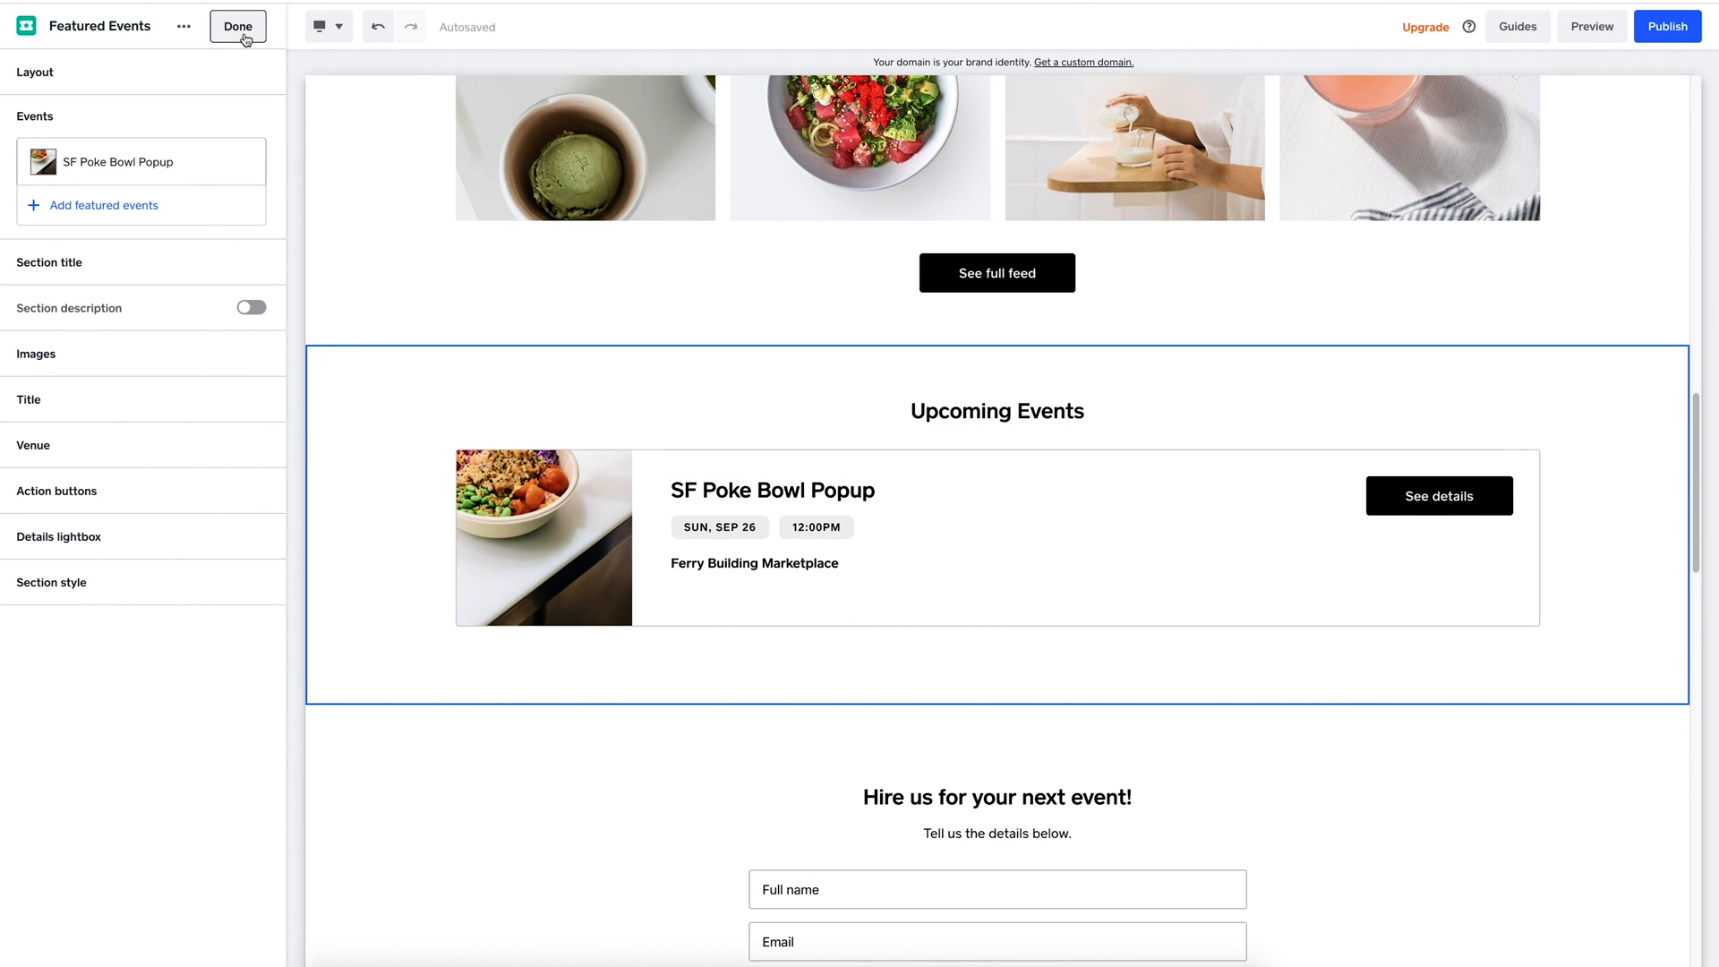
left_click(236, 25)
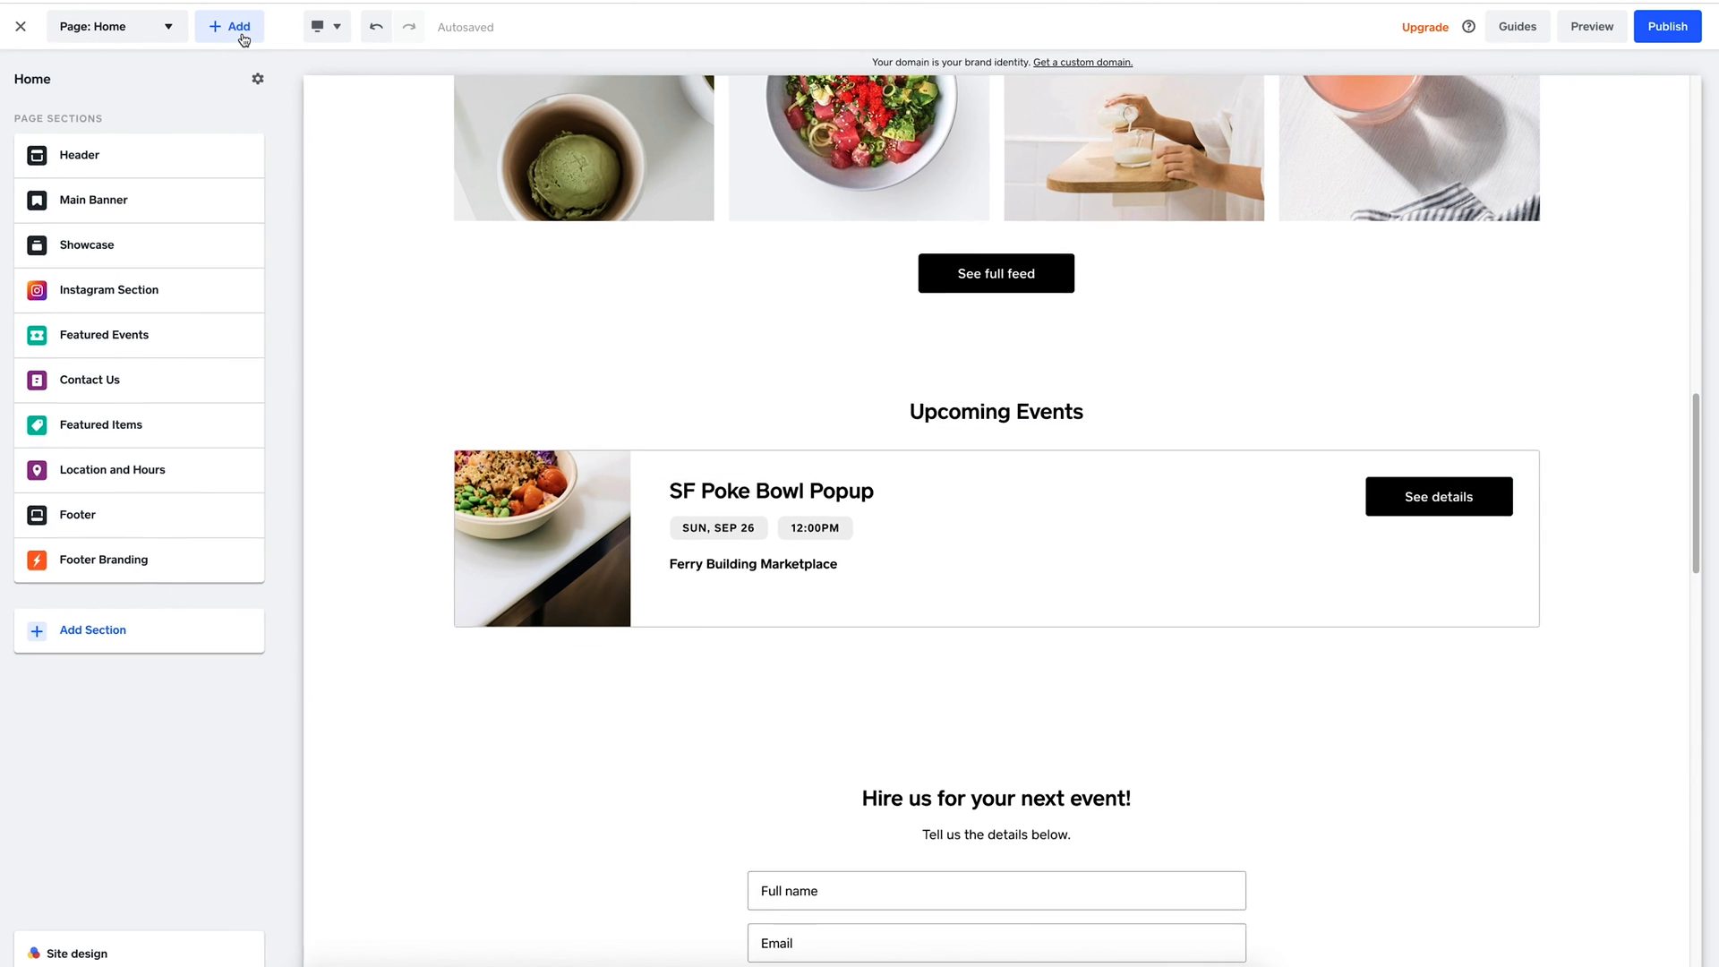